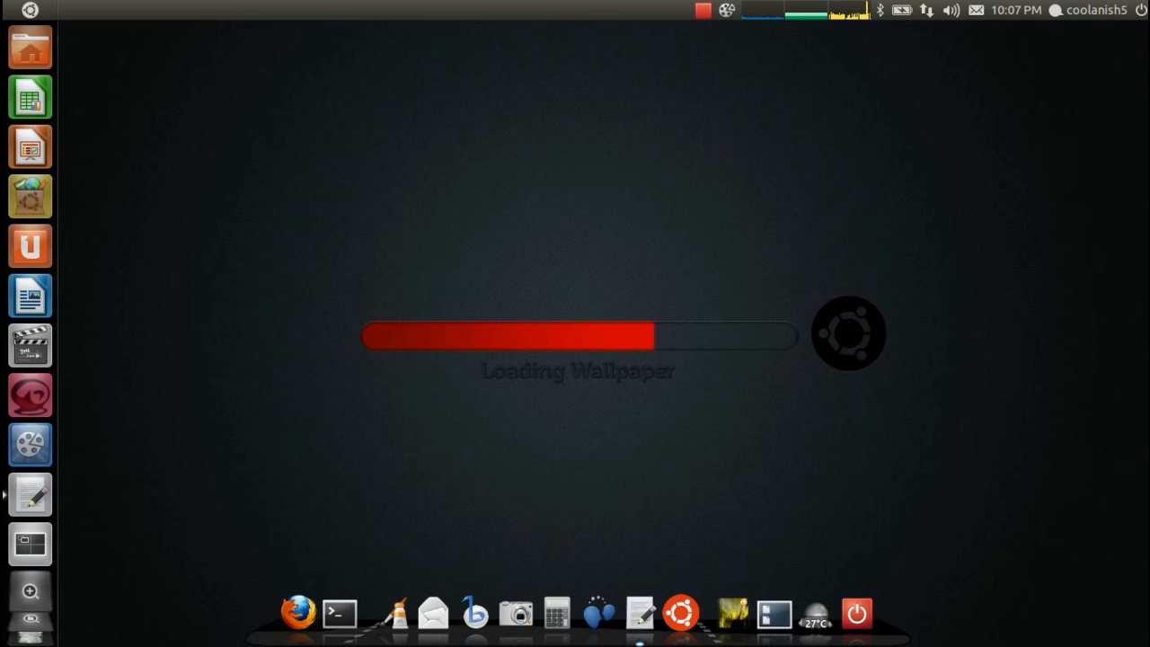
mouse_move(644, 428)
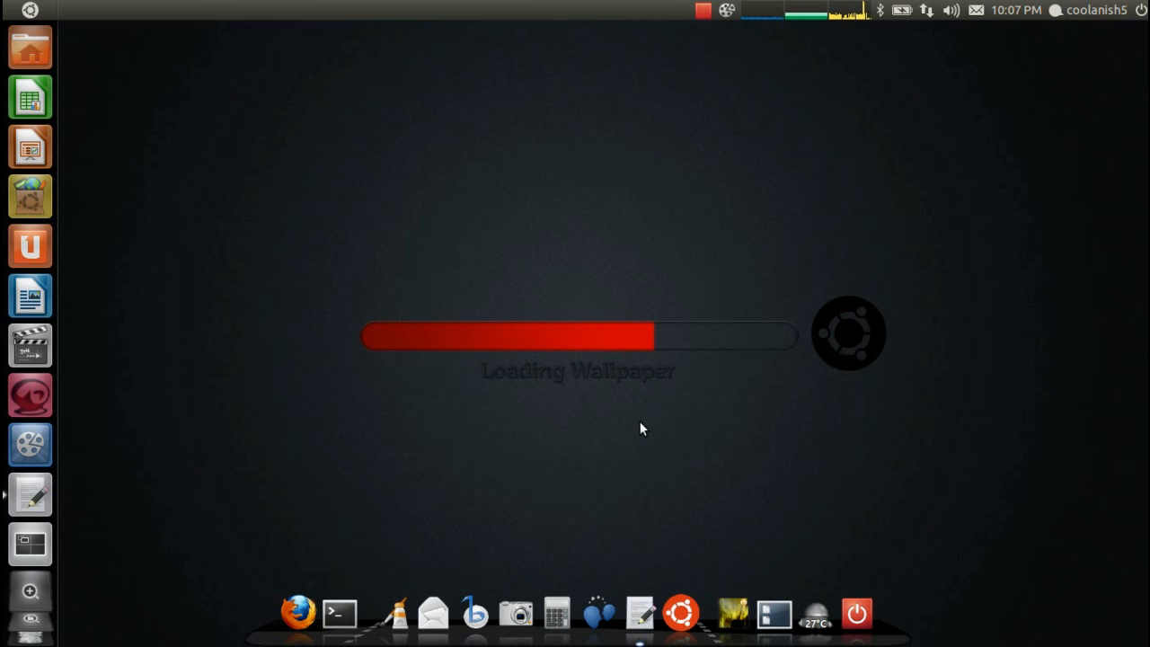
mouse_move(530, 276)
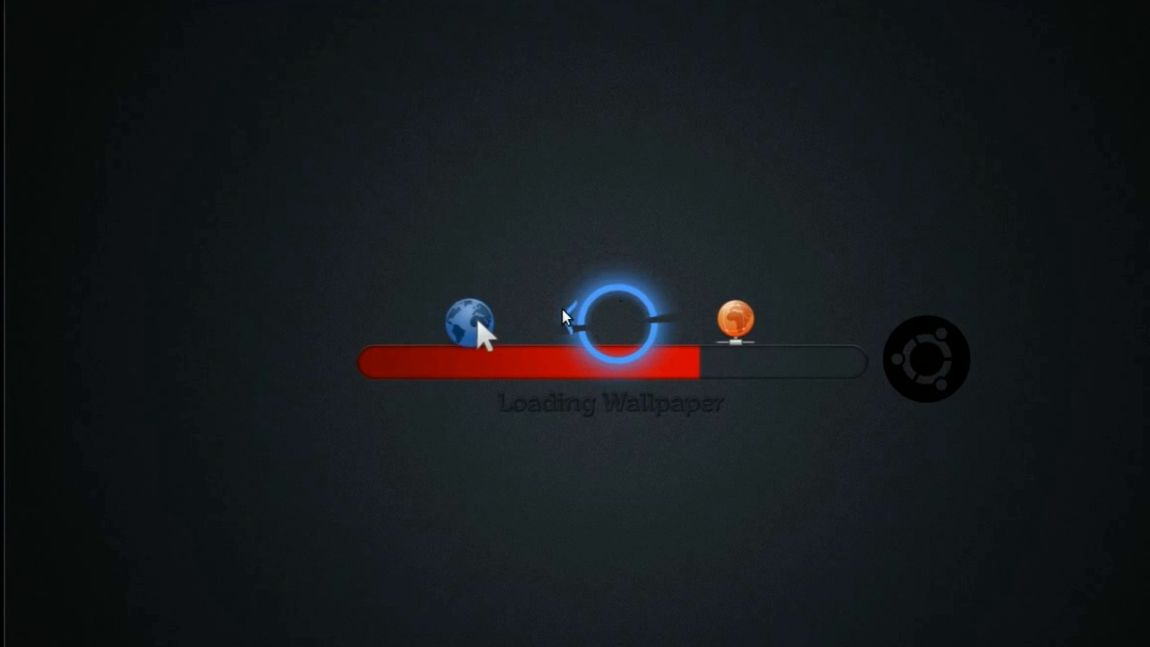
mouse_move(764, 338)
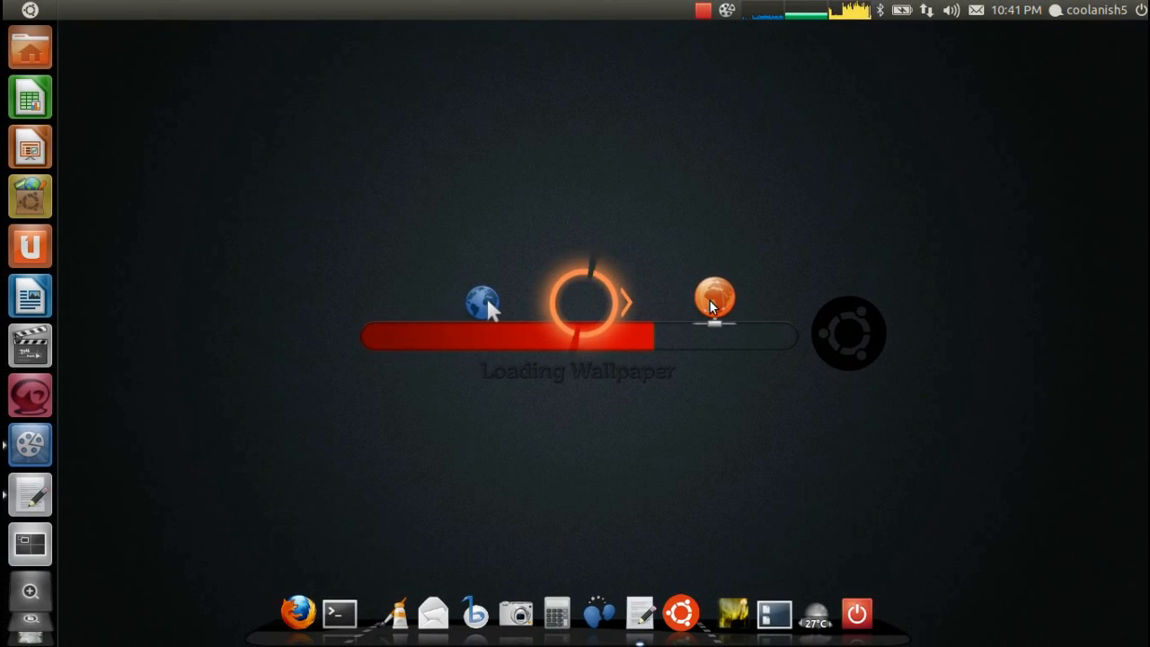
mouse_move(410, 161)
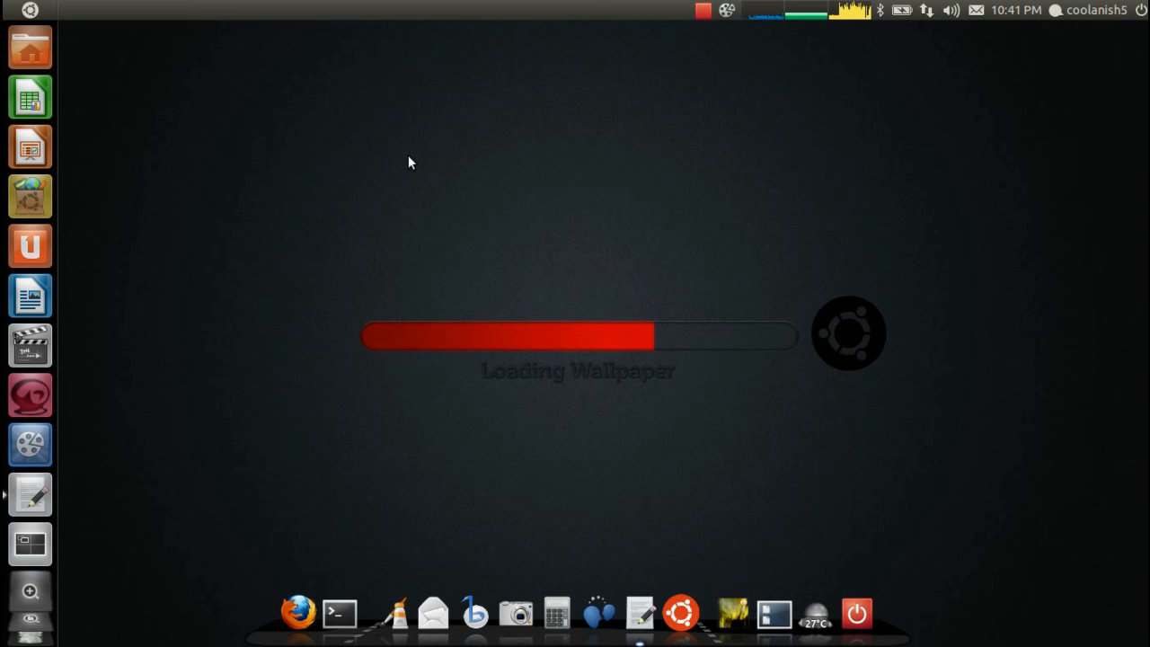
Bring up the gedit note listing the add-apt-repository, update and install commands
click(298, 612)
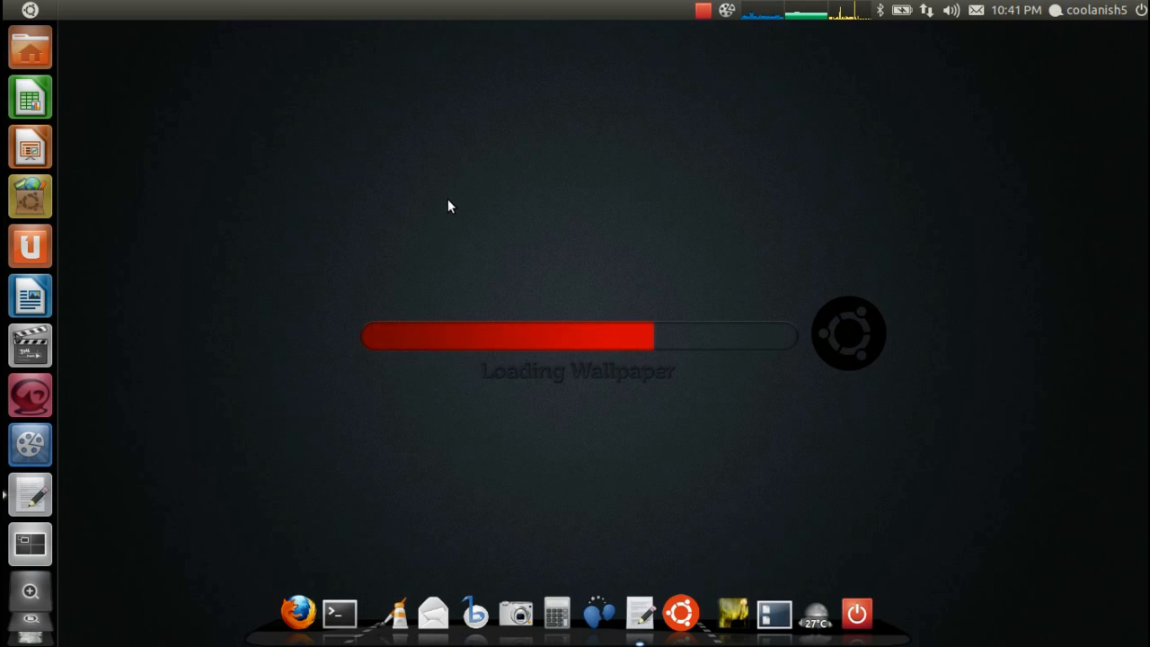
mouse_move(483, 291)
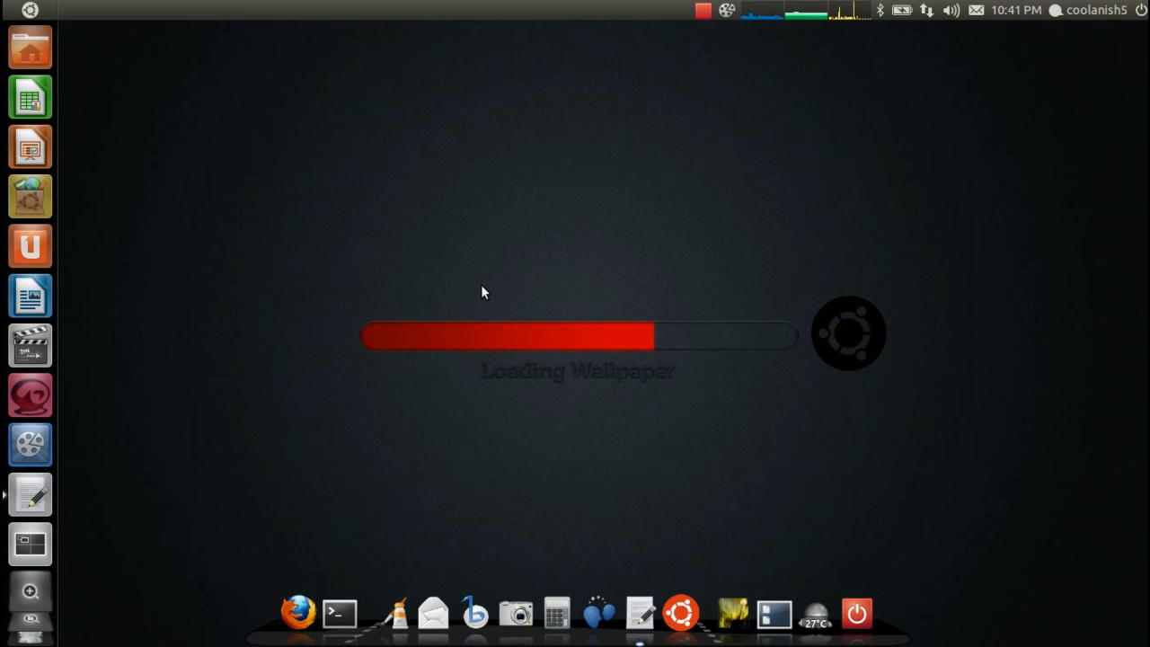
mouse_move(566, 433)
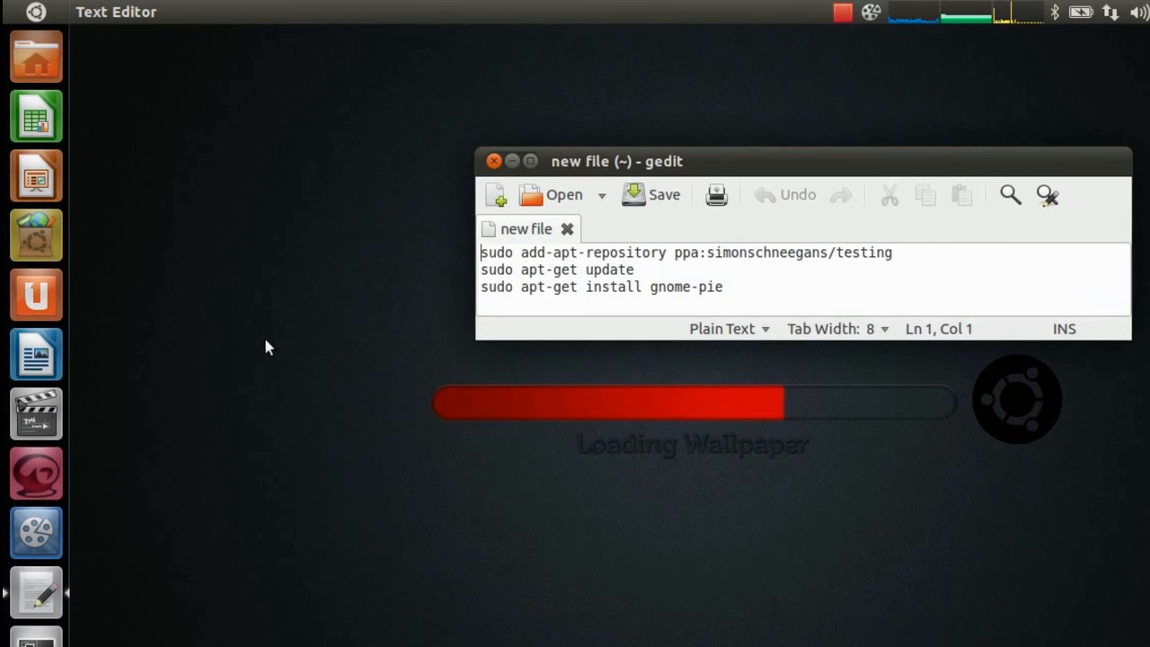
Launch Terminal from Dash, select the update and install lines, and close the notes
text(terminal)
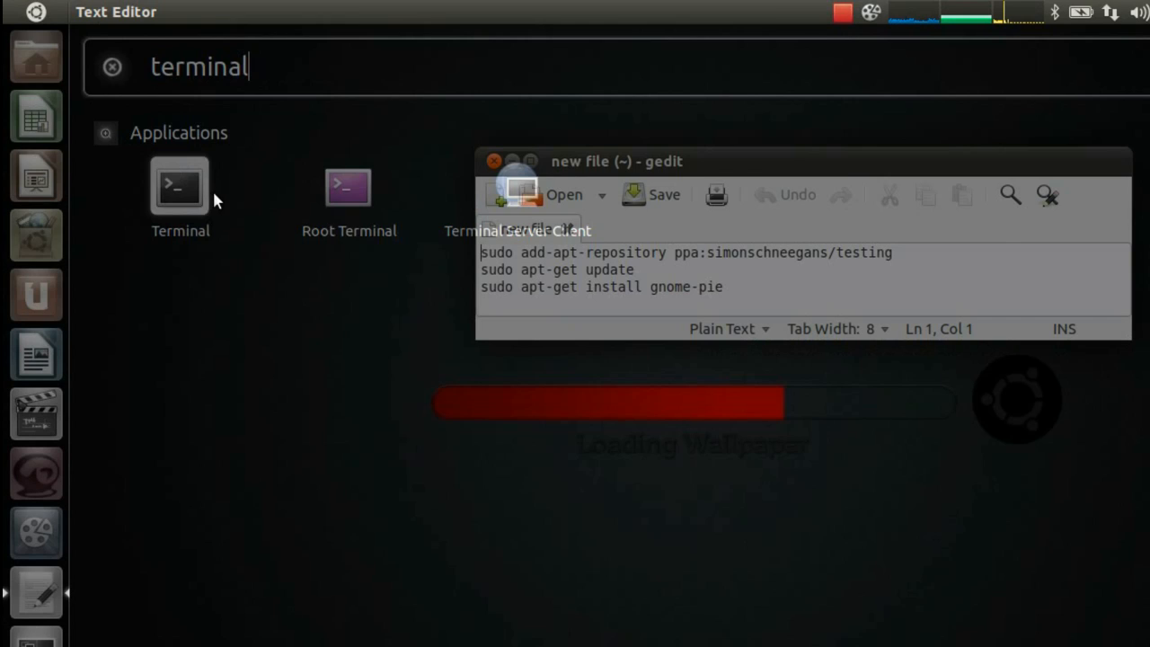
click(180, 187)
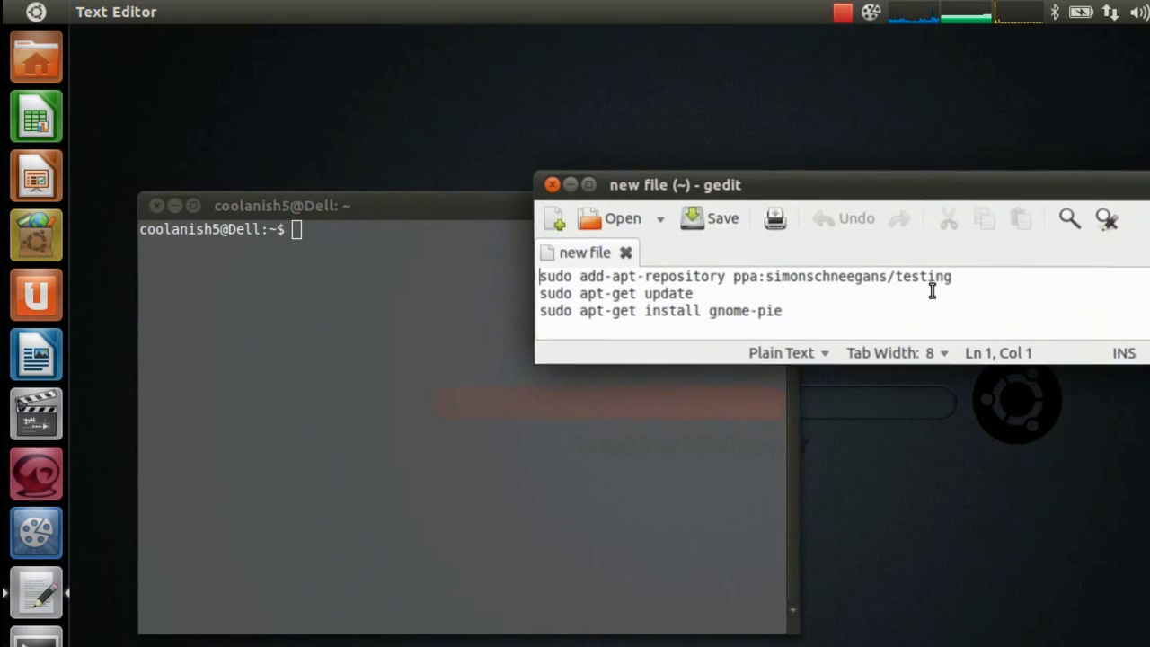
click(693, 293)
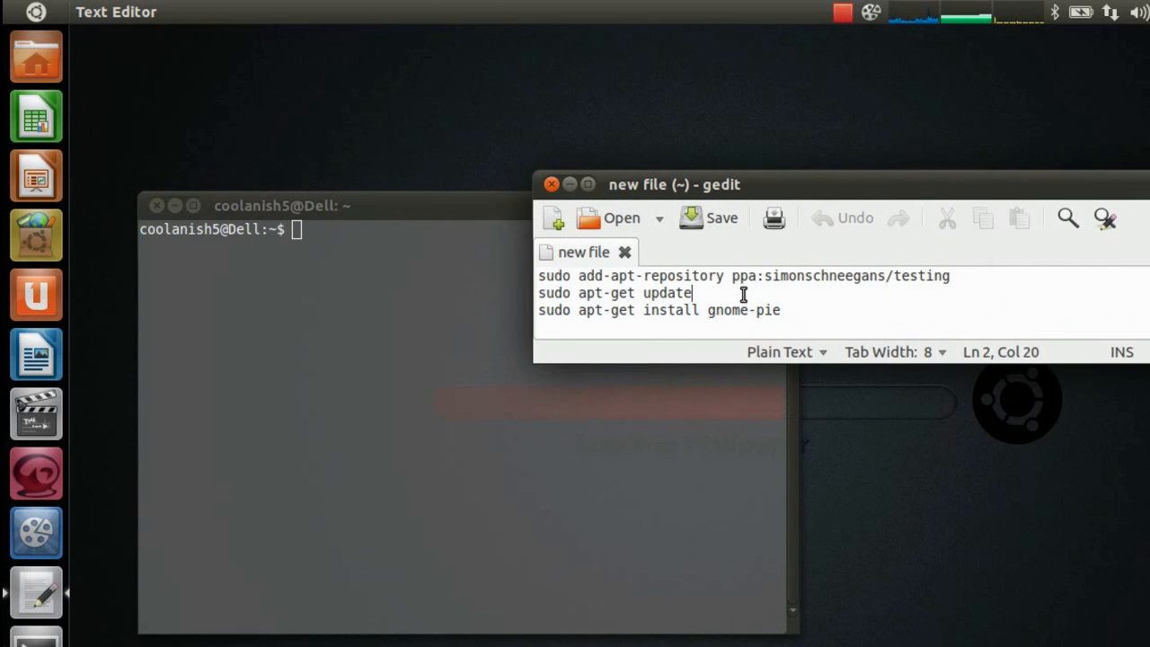
drag(694, 293, 780, 309)
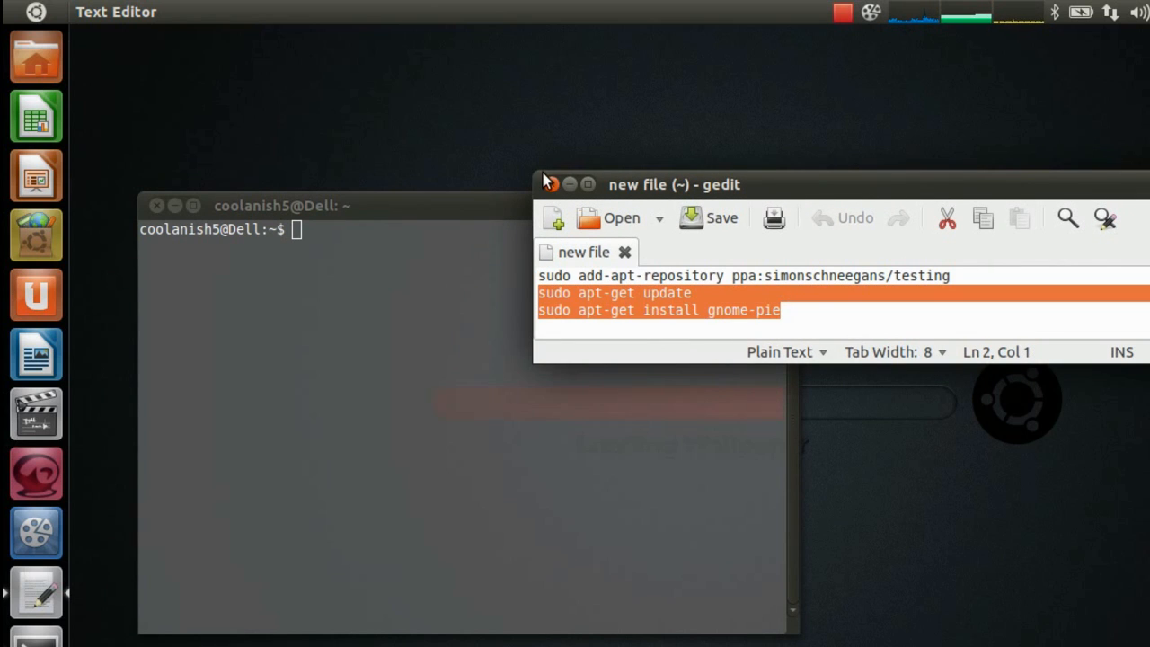
mouse_move(577, 248)
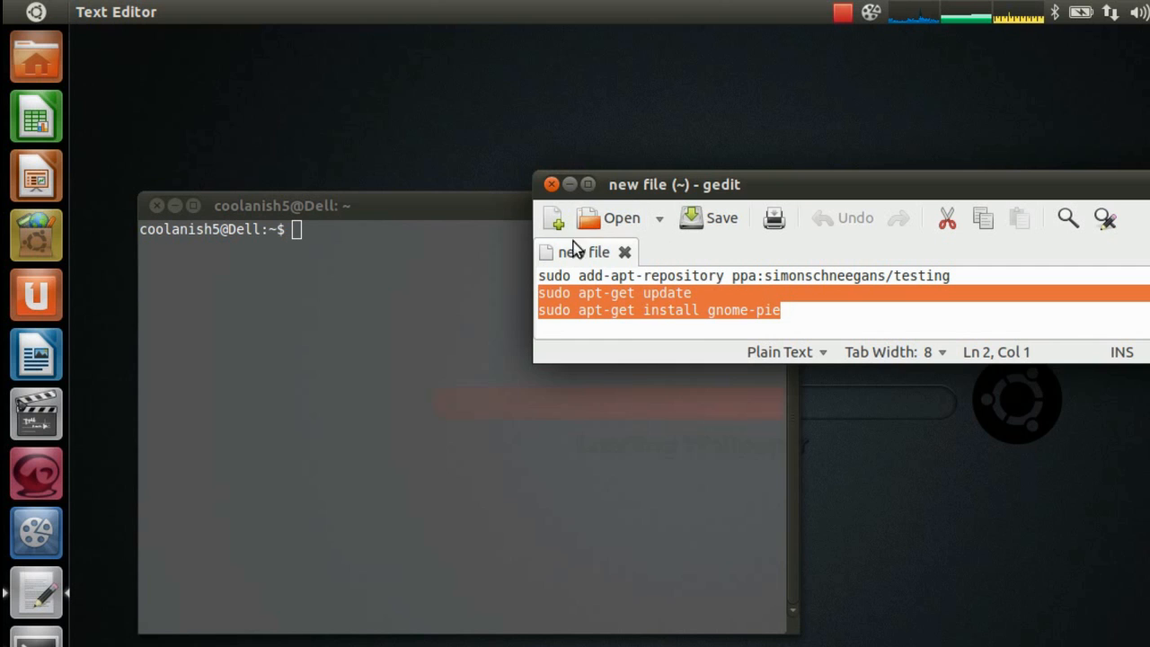
click(570, 183)
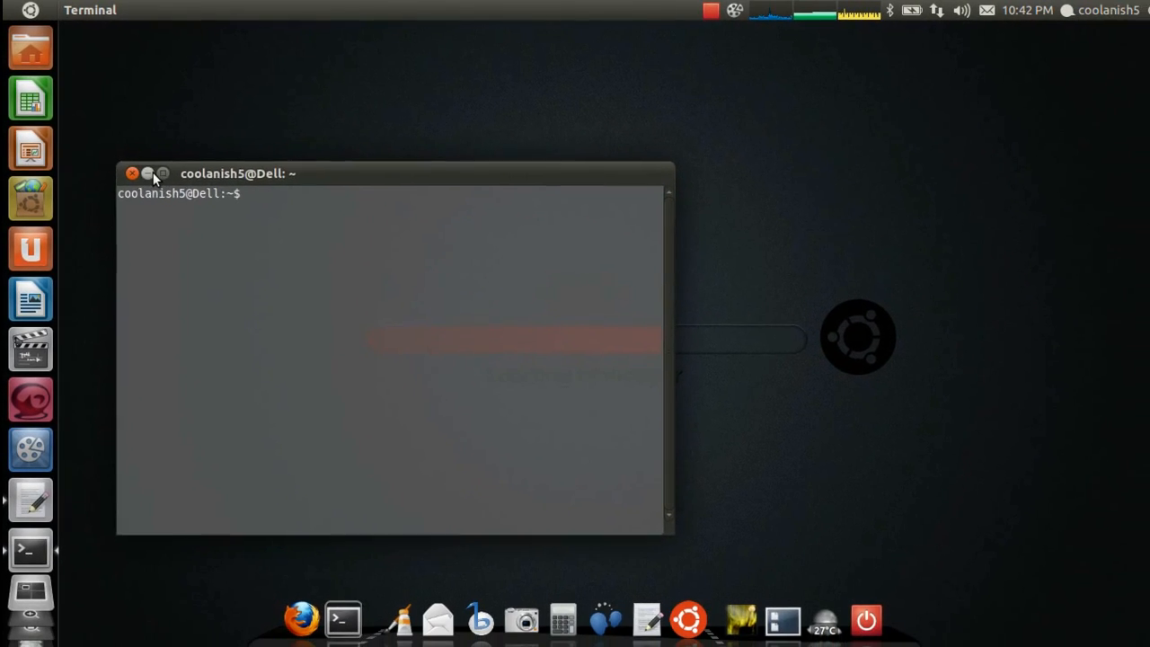
Close the terminal window, leaving the empty desktop
click(147, 172)
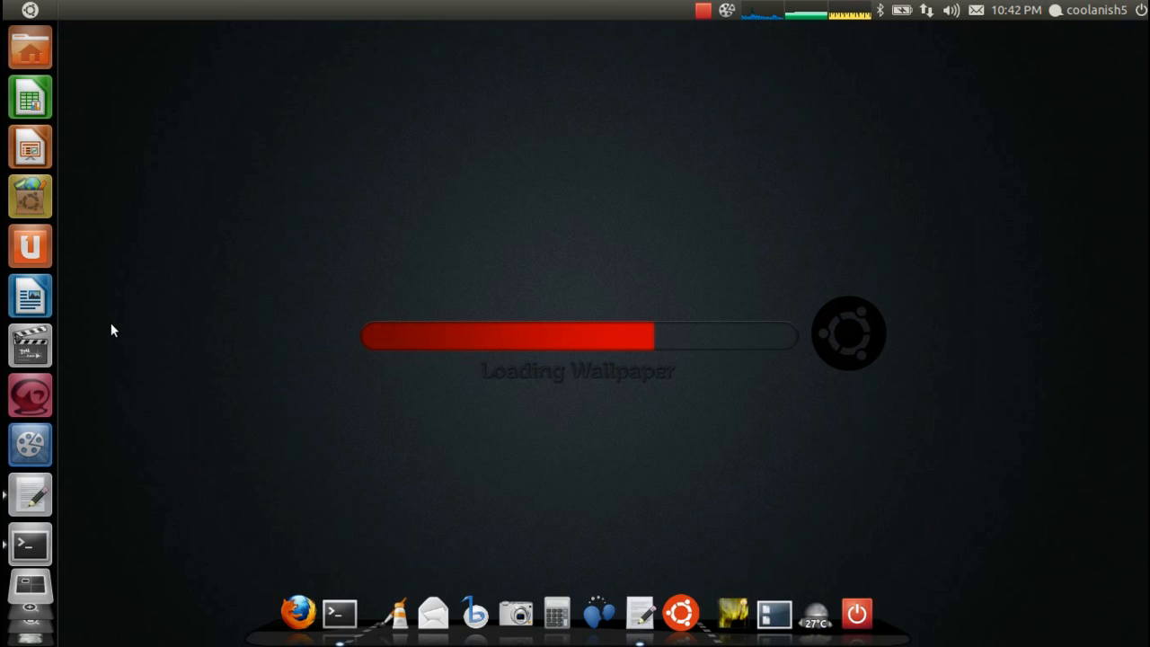
mouse_move(165, 281)
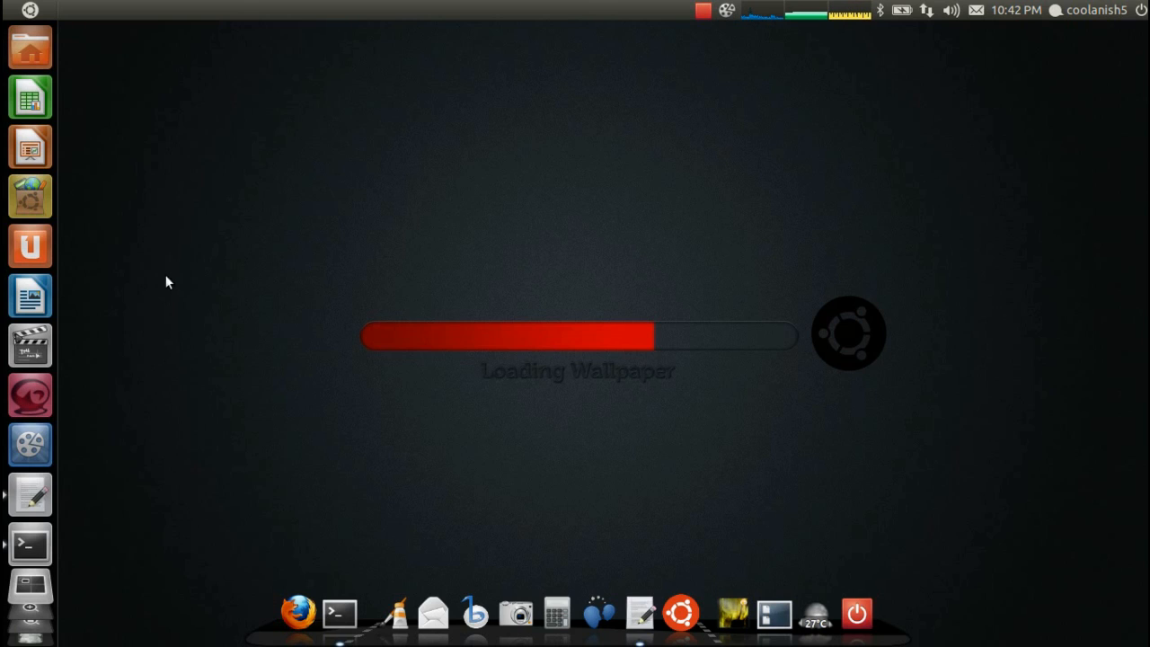
mouse_move(151, 243)
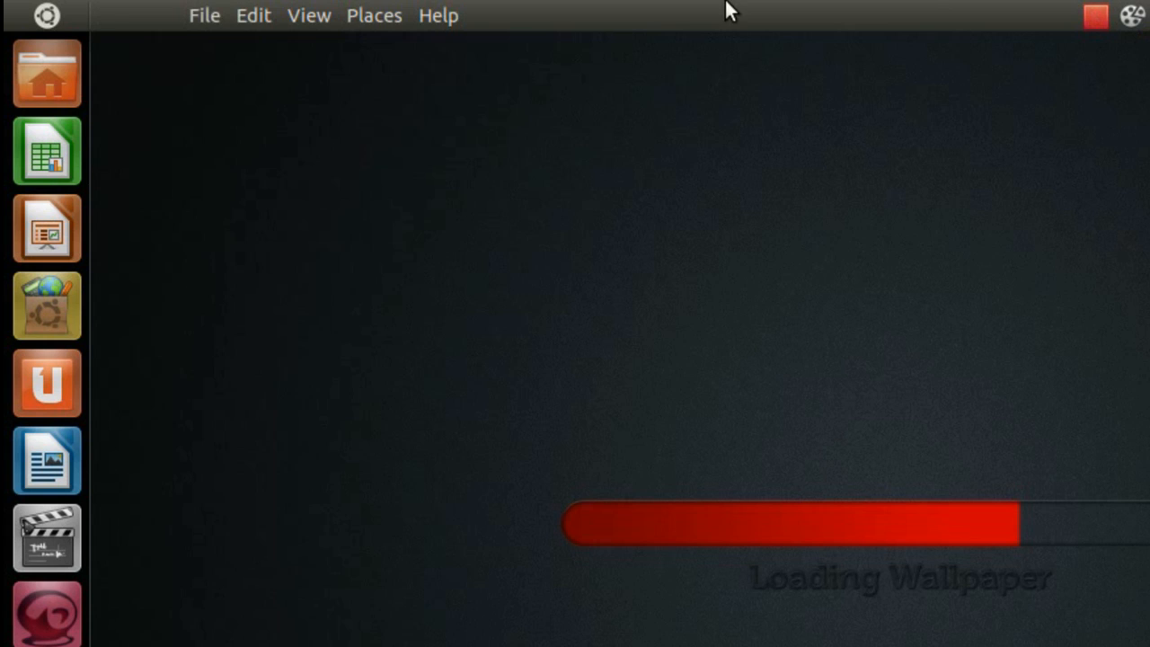
Search Dash for 'gnome-pie' to bring up the Gnome-Pie Settings application
text(g)
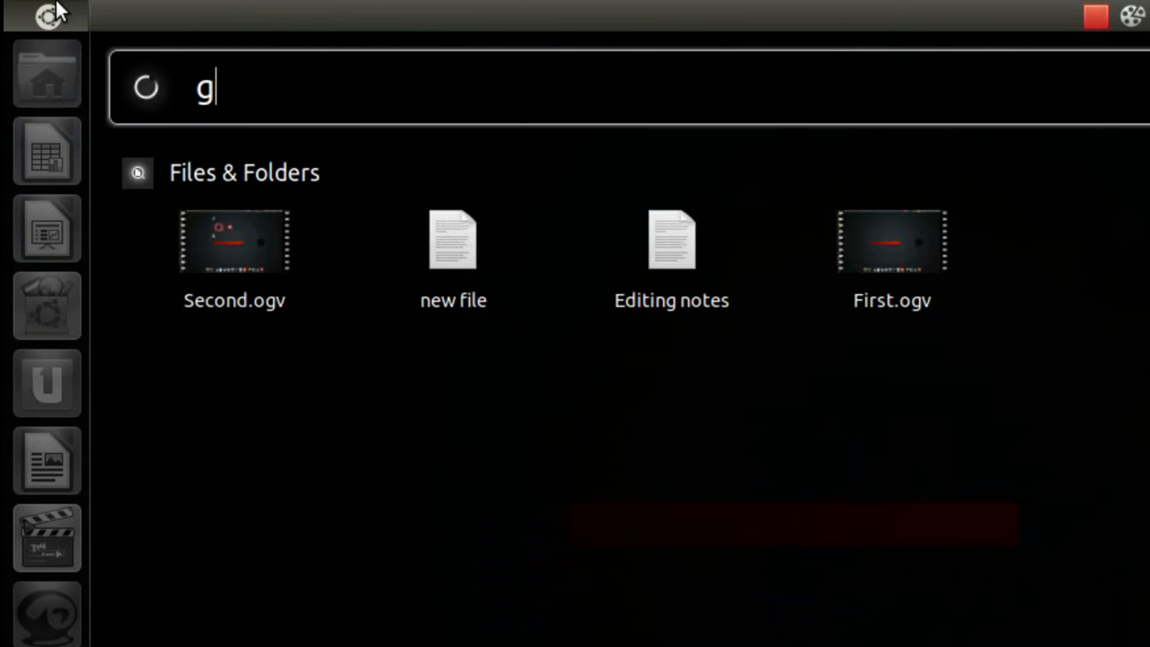
text(nome-d)
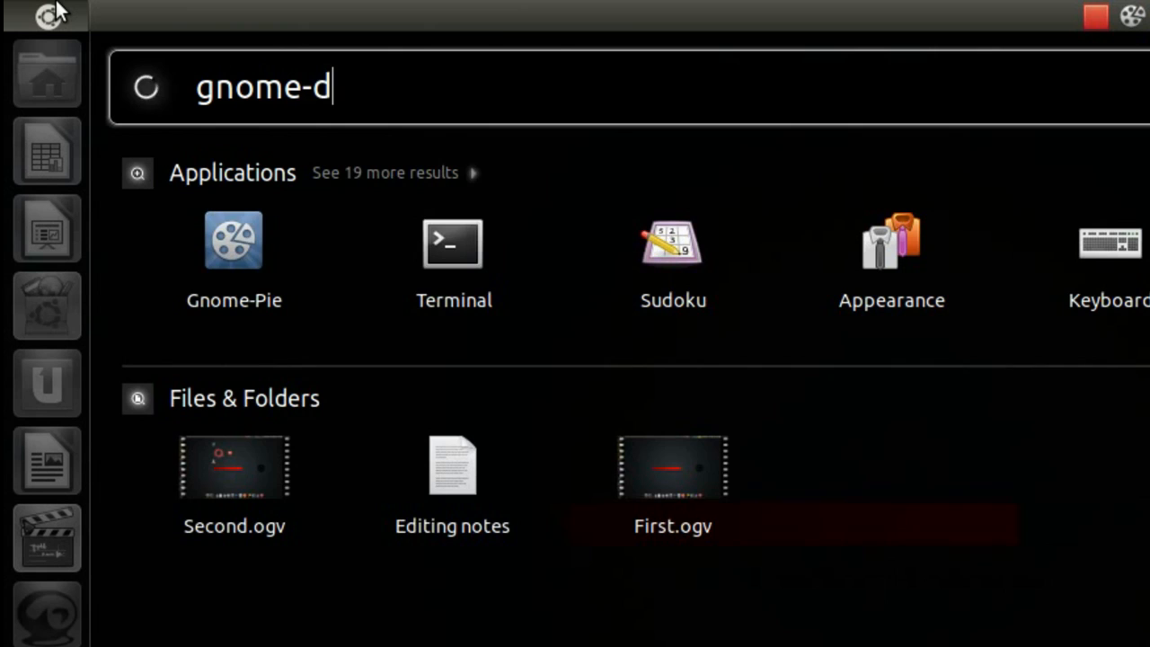
text(ie)
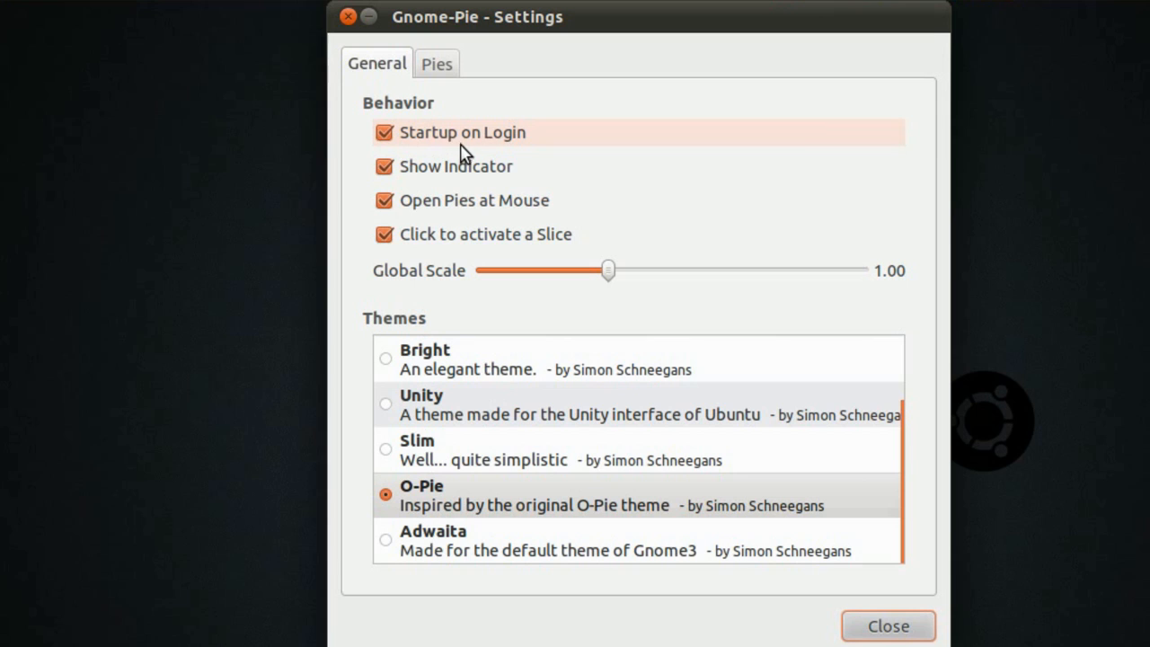
mouse_move(916, 456)
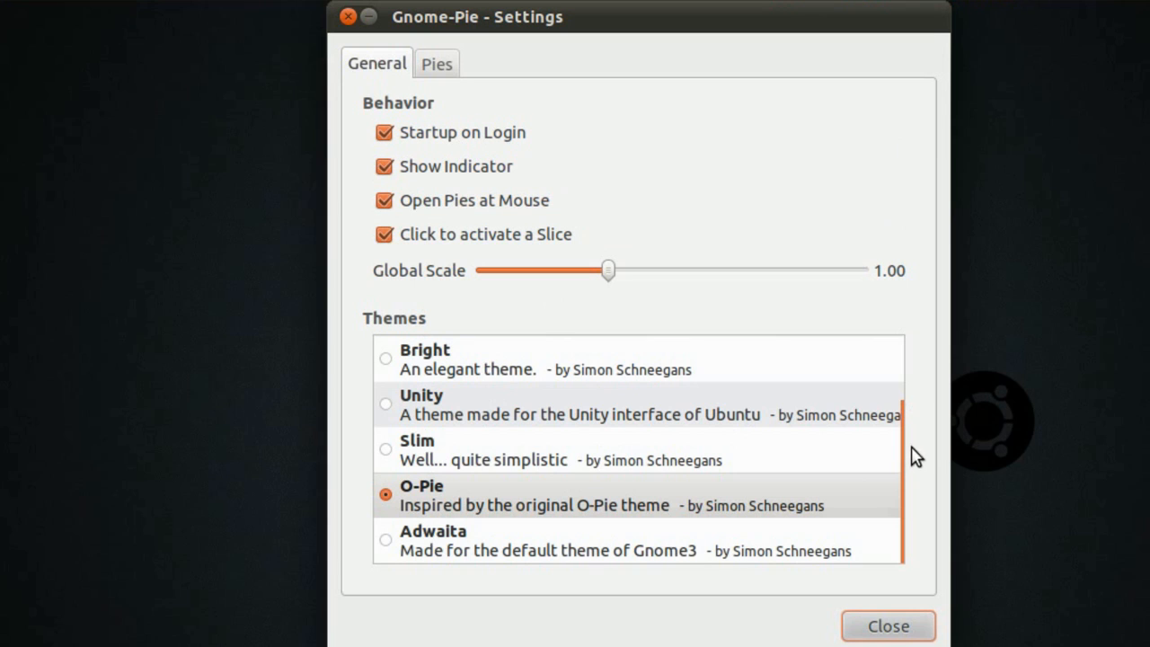
Preview the Funky and Unity themes, then keep O-Pie as the chosen theme
scroll(up, 3)
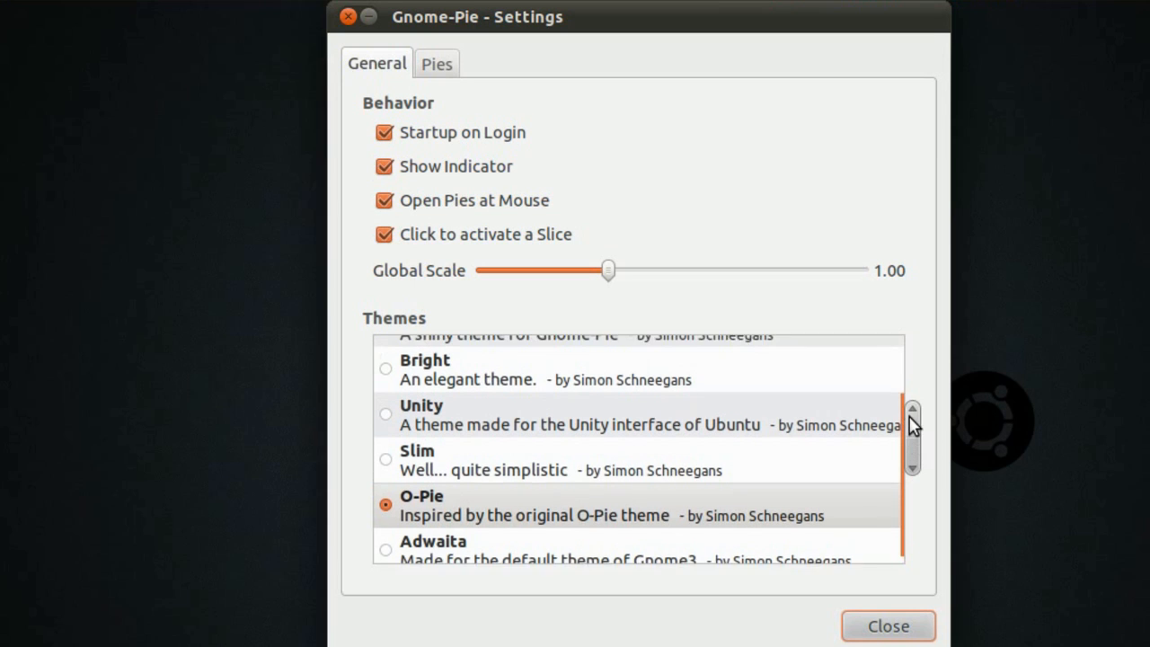
scroll(up, 3)
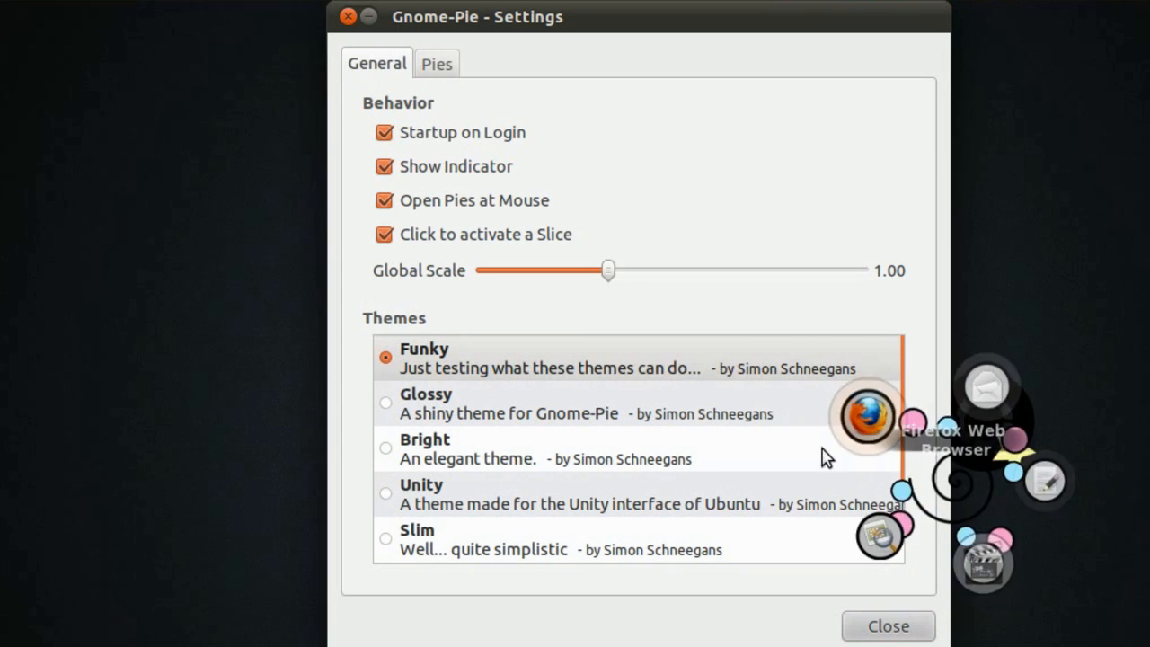
scroll(down, 3)
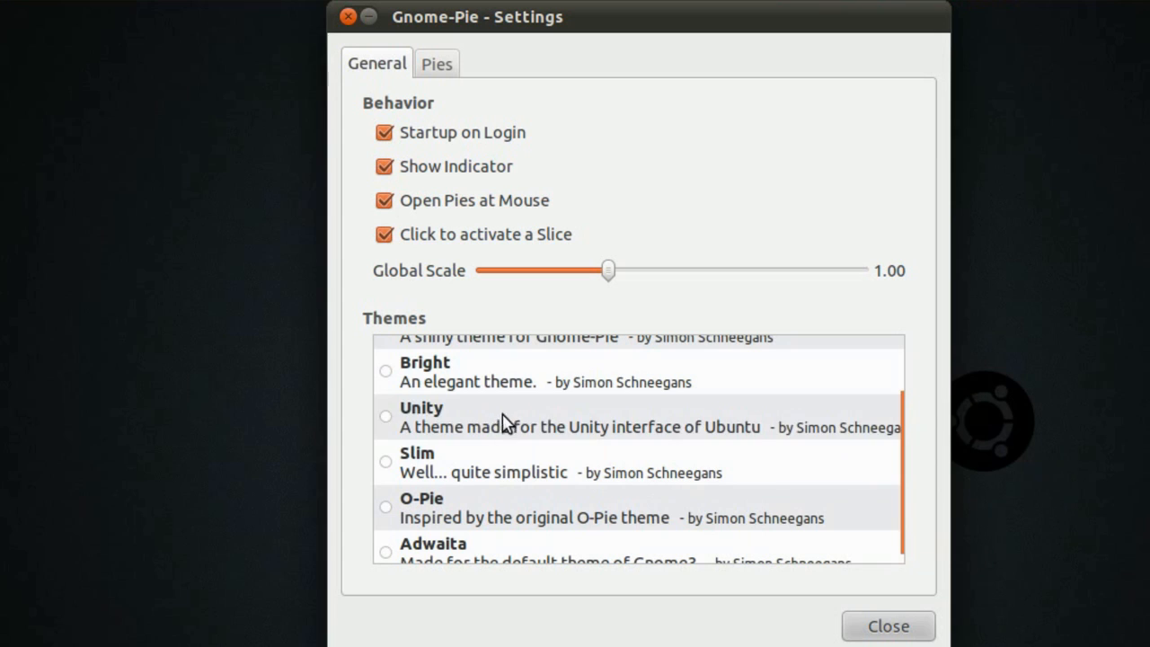
click(384, 417)
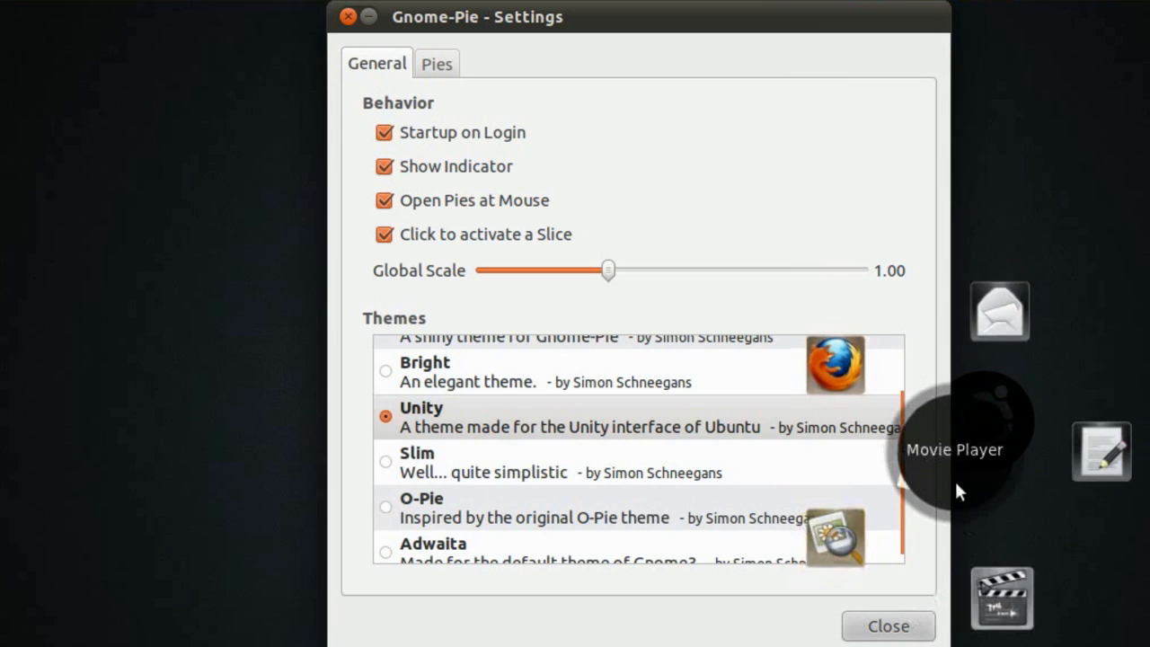
click(385, 506)
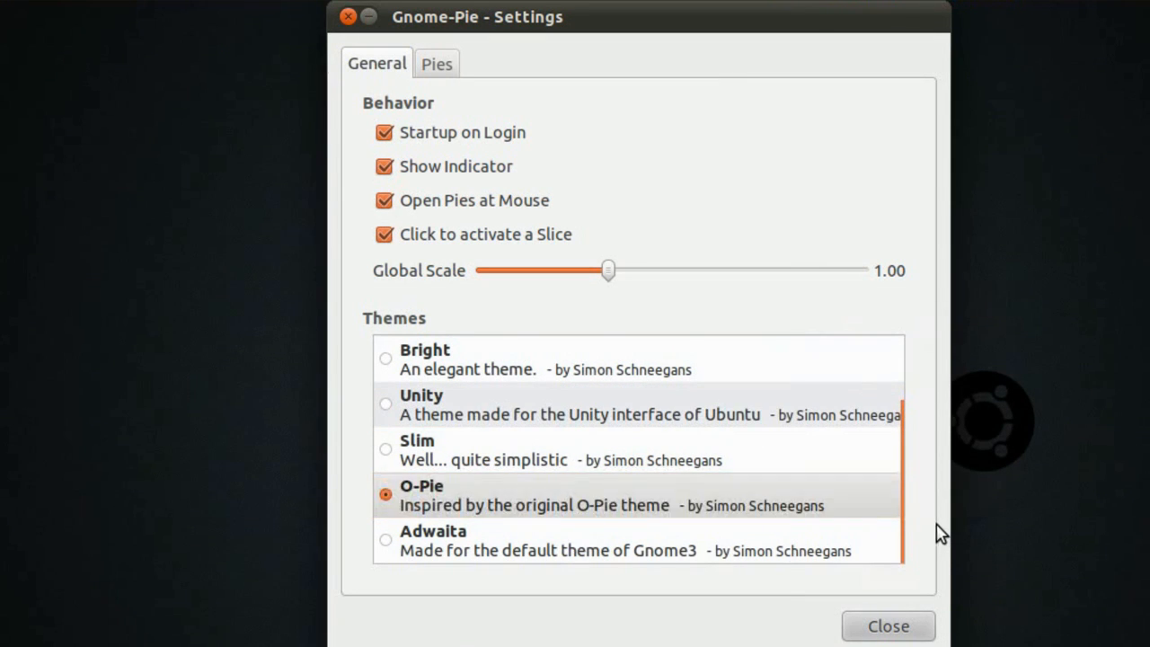
click(638, 496)
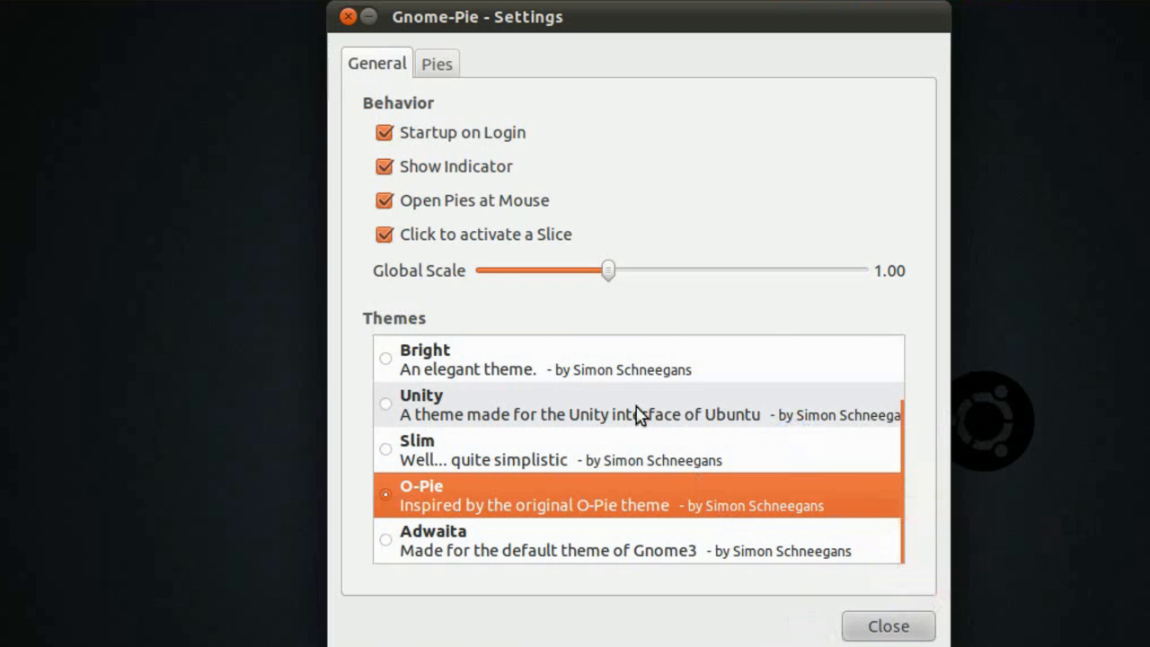
mouse_move(458, 75)
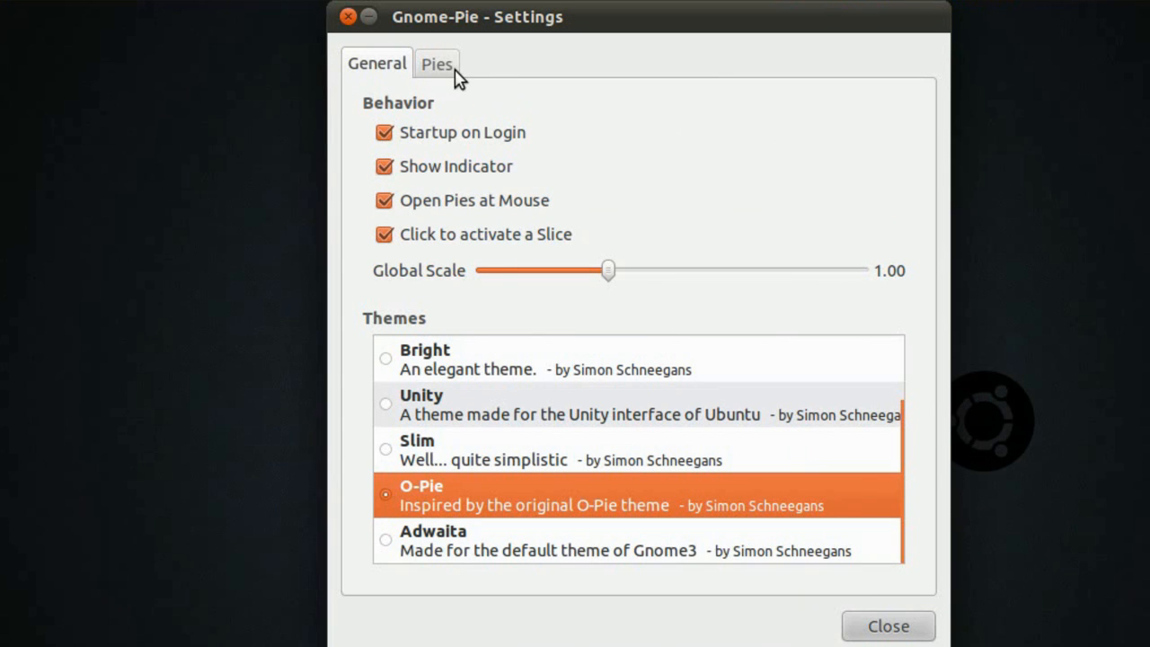
Show the Pies list, then trigger and dismiss the Multimedia and Applications pies
click(437, 63)
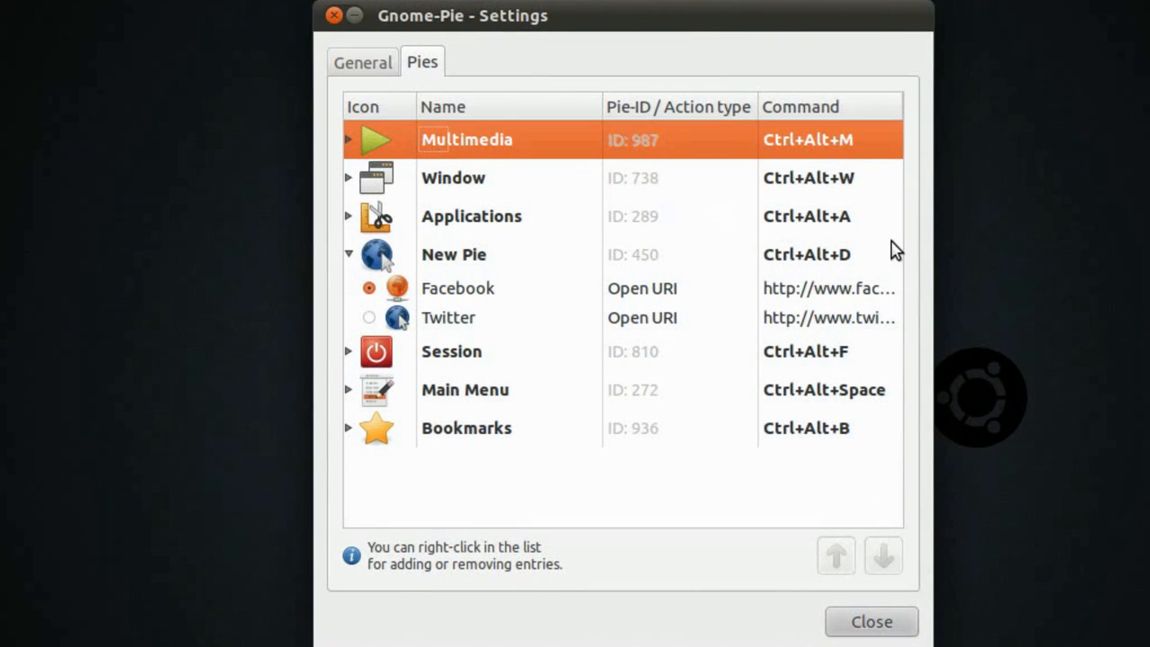
mouse_move(592, 205)
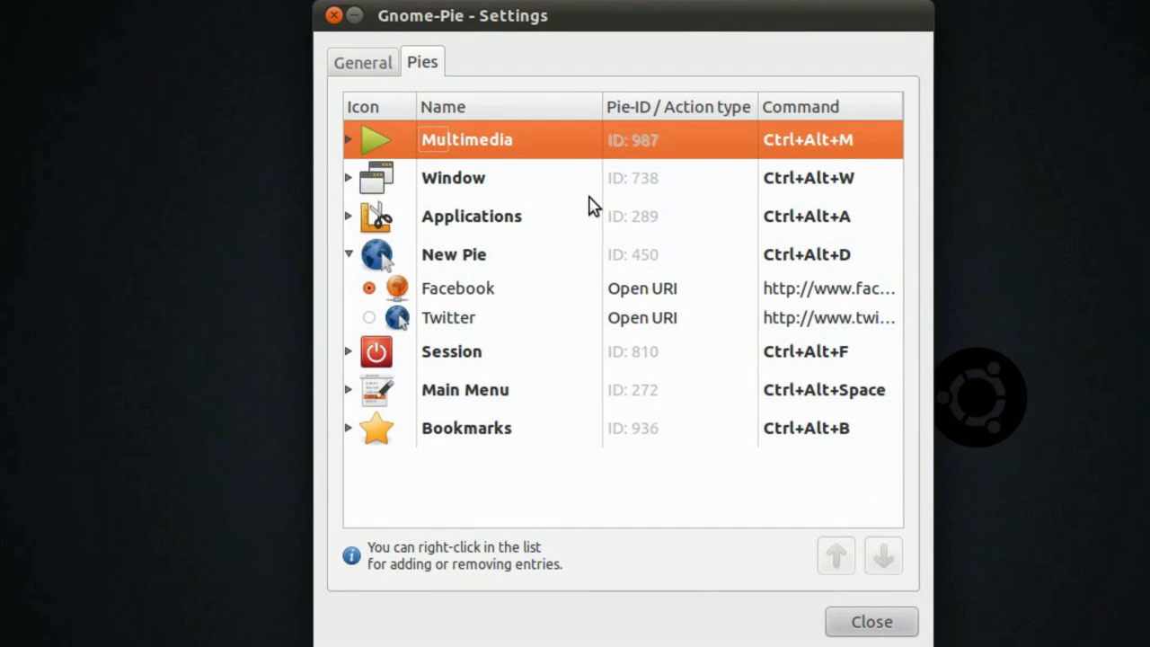
mouse_move(536, 153)
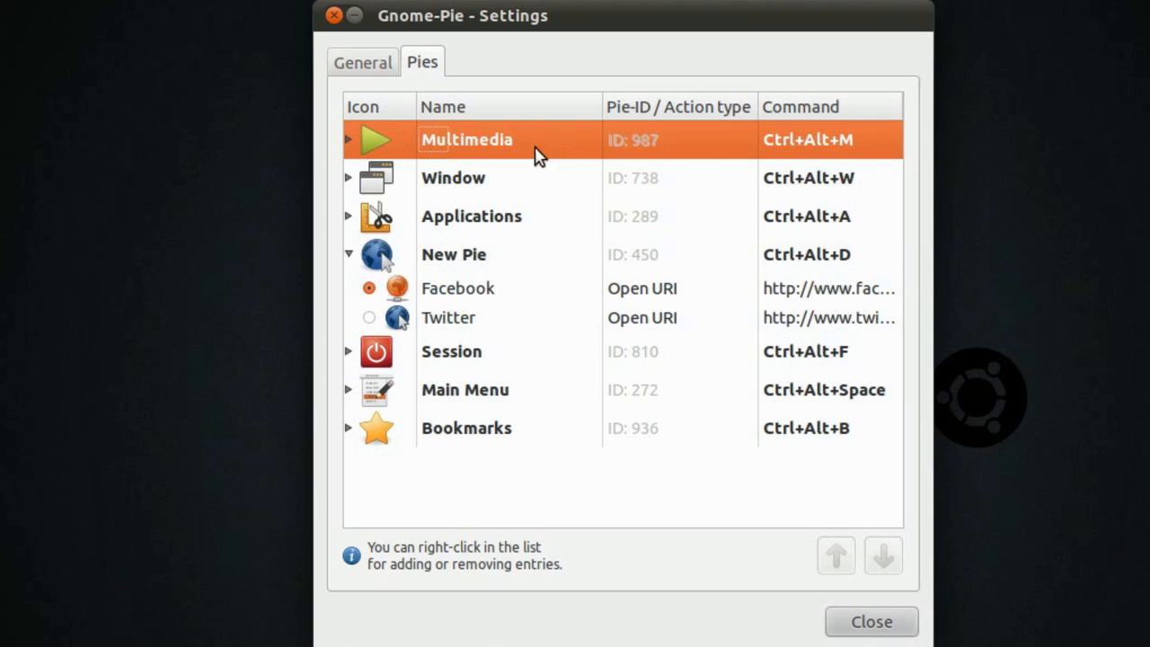
mouse_move(956, 199)
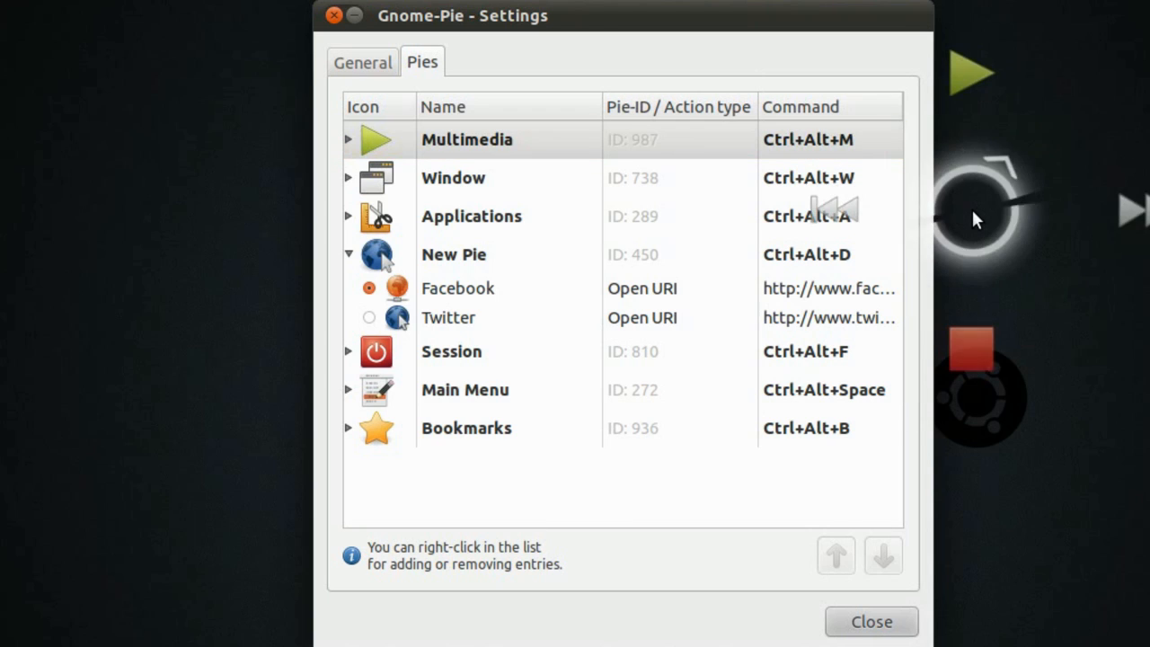
click(467, 140)
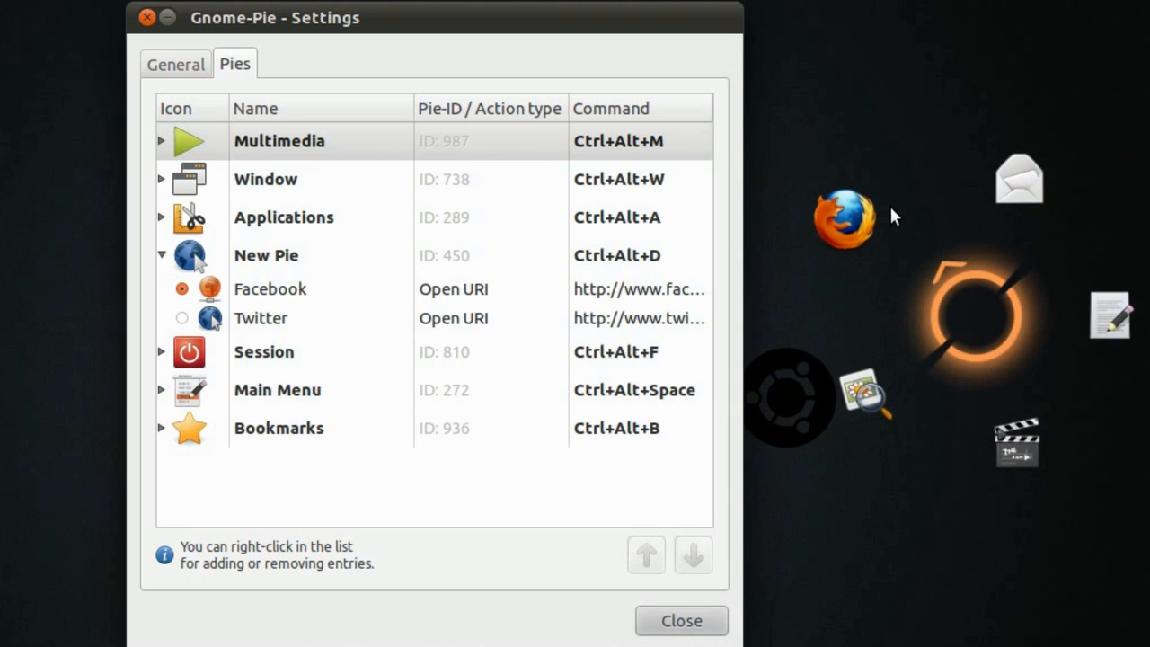
click(279, 140)
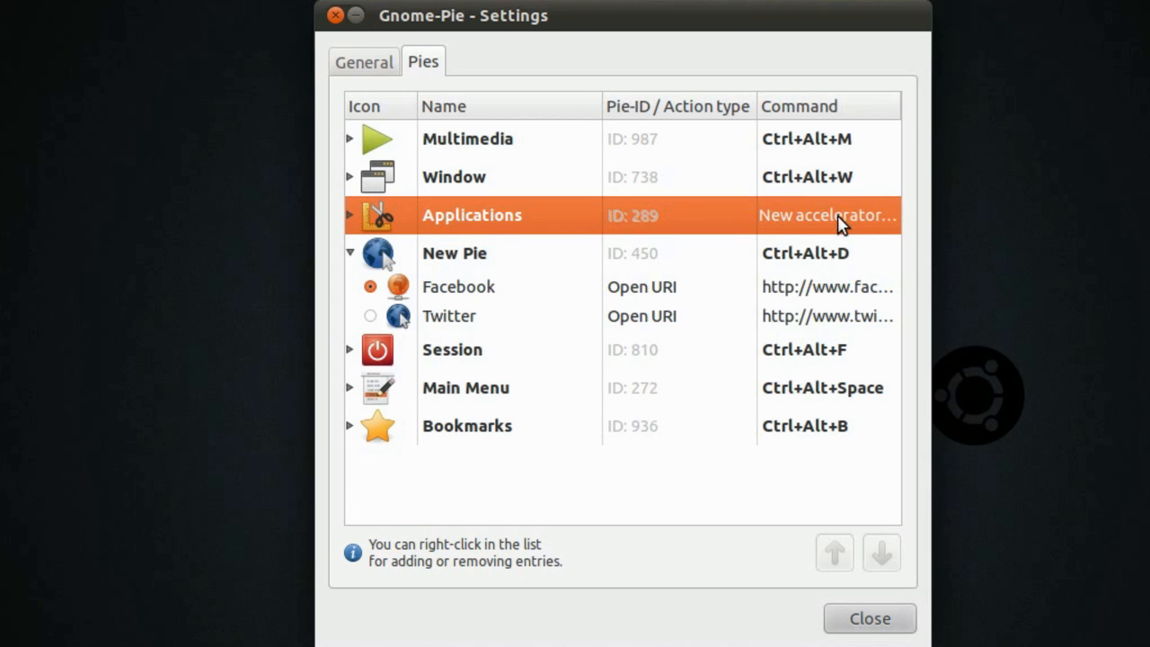
mouse_move(864, 223)
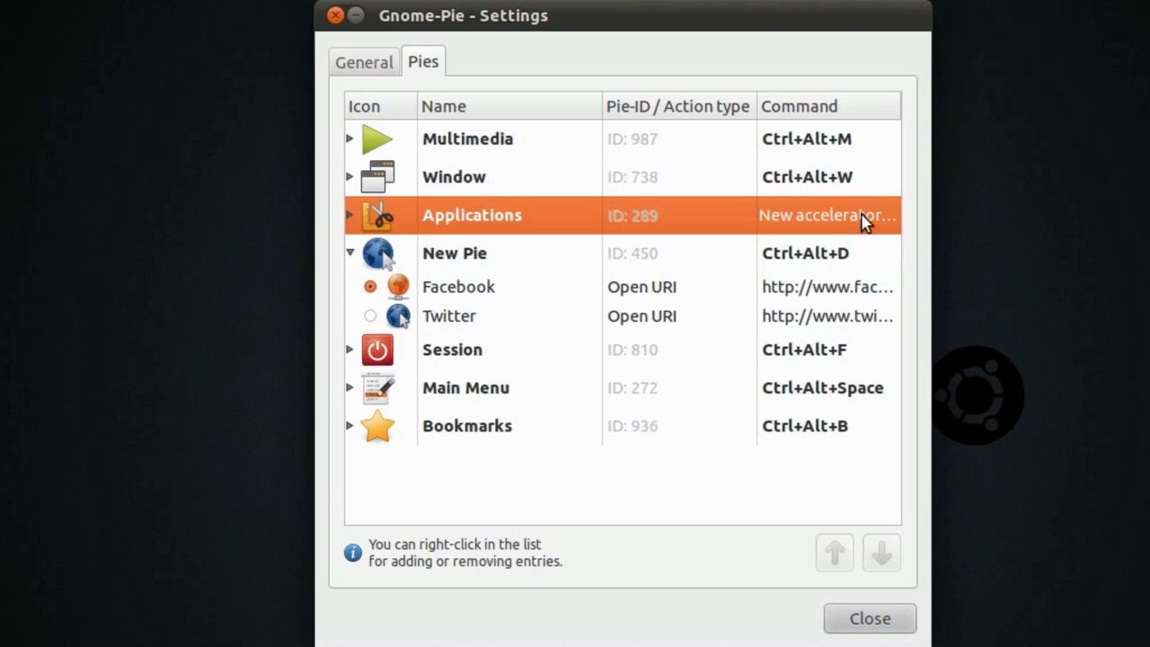
mouse_move(827, 220)
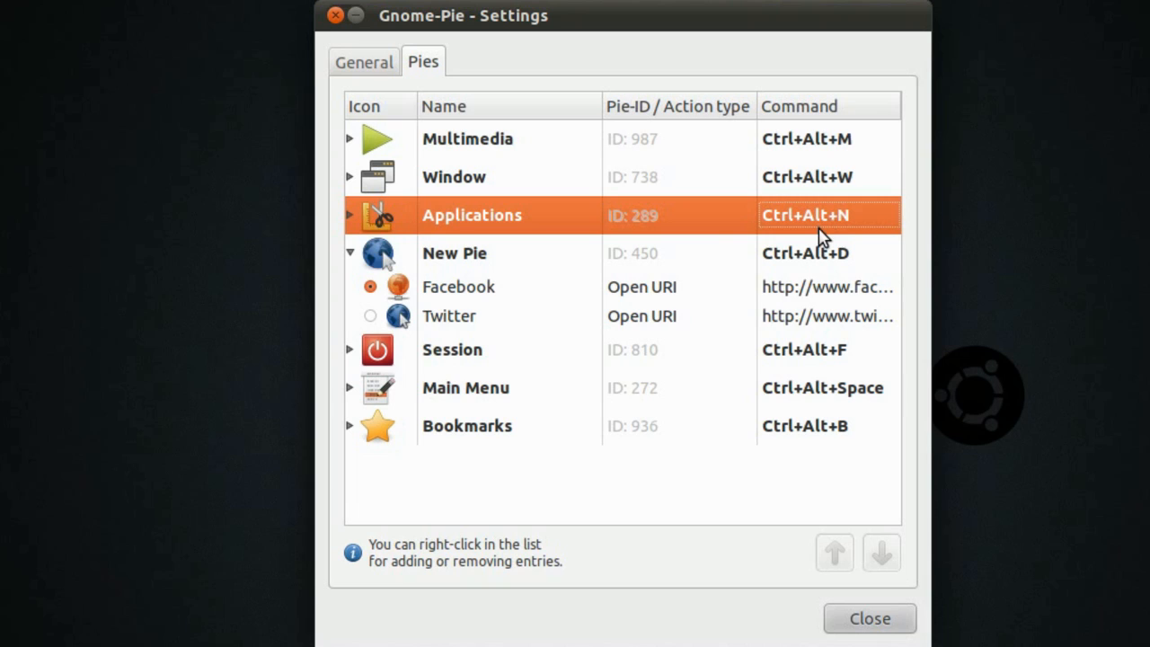
mouse_move(663, 309)
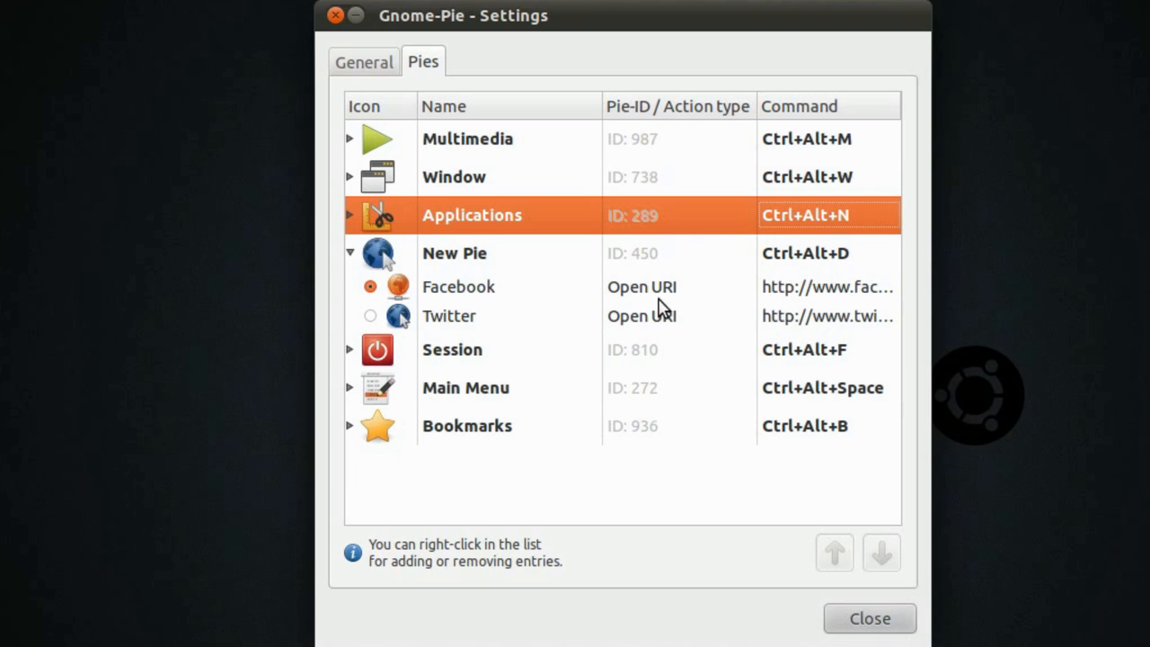
Bind the Applications pie to Ctrl+Alt+N and select the existing New Pie entry
click(453, 252)
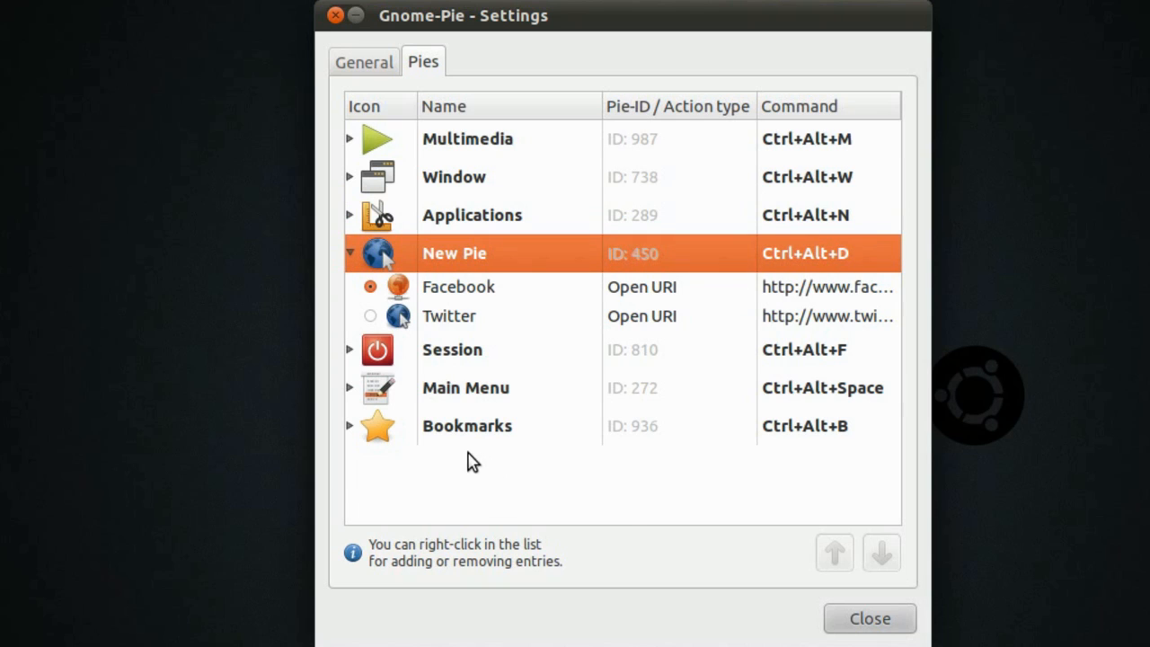
mouse_move(435, 475)
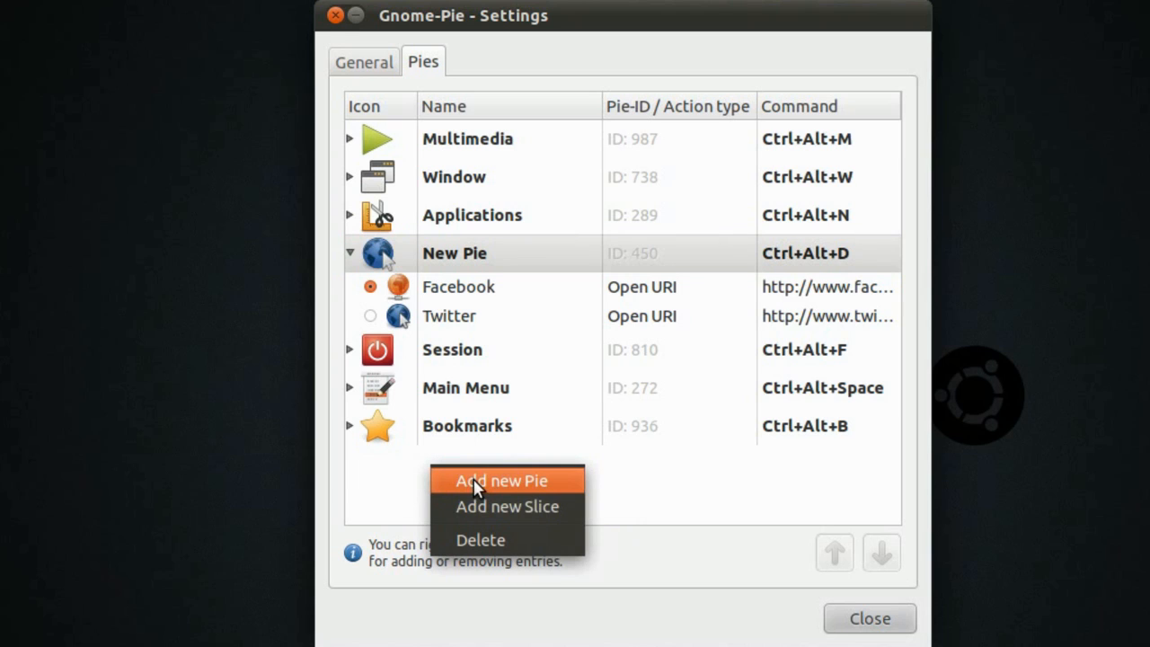
Add a new unbound pie and give it one New Action slice
click(501, 480)
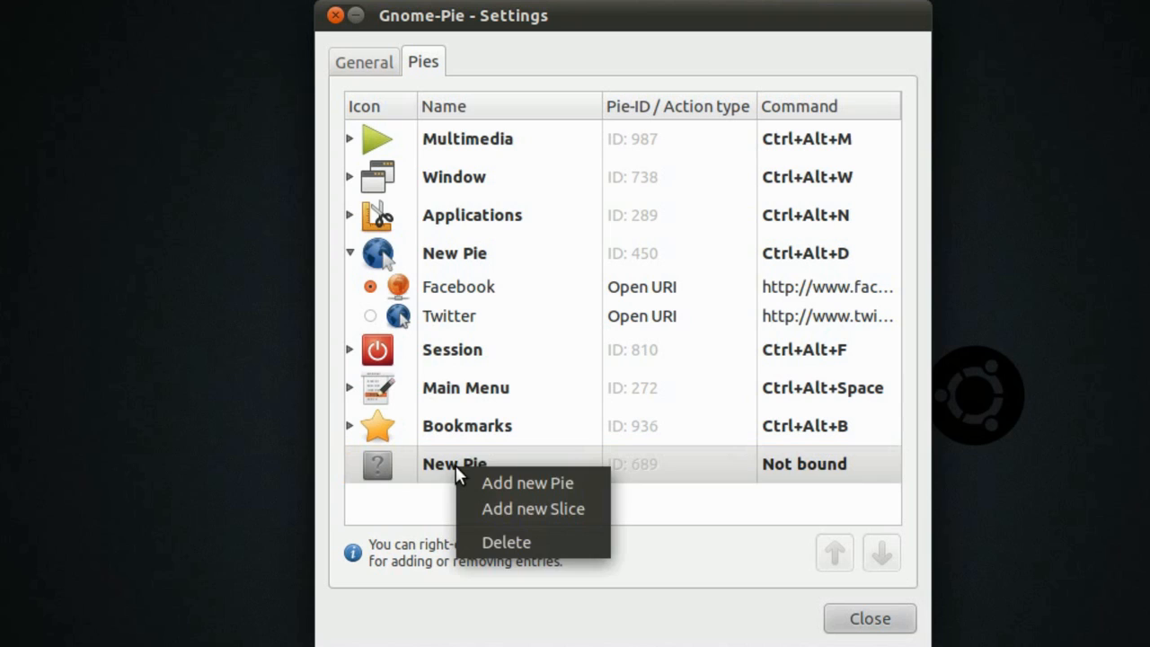
click(532, 508)
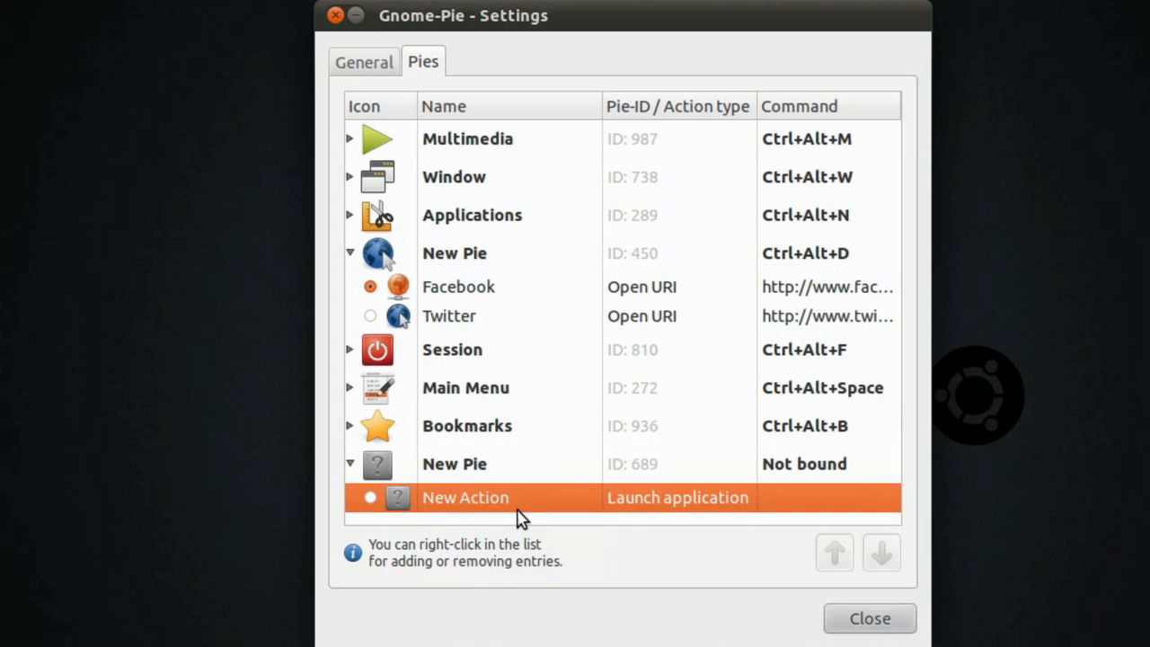
mouse_move(445, 500)
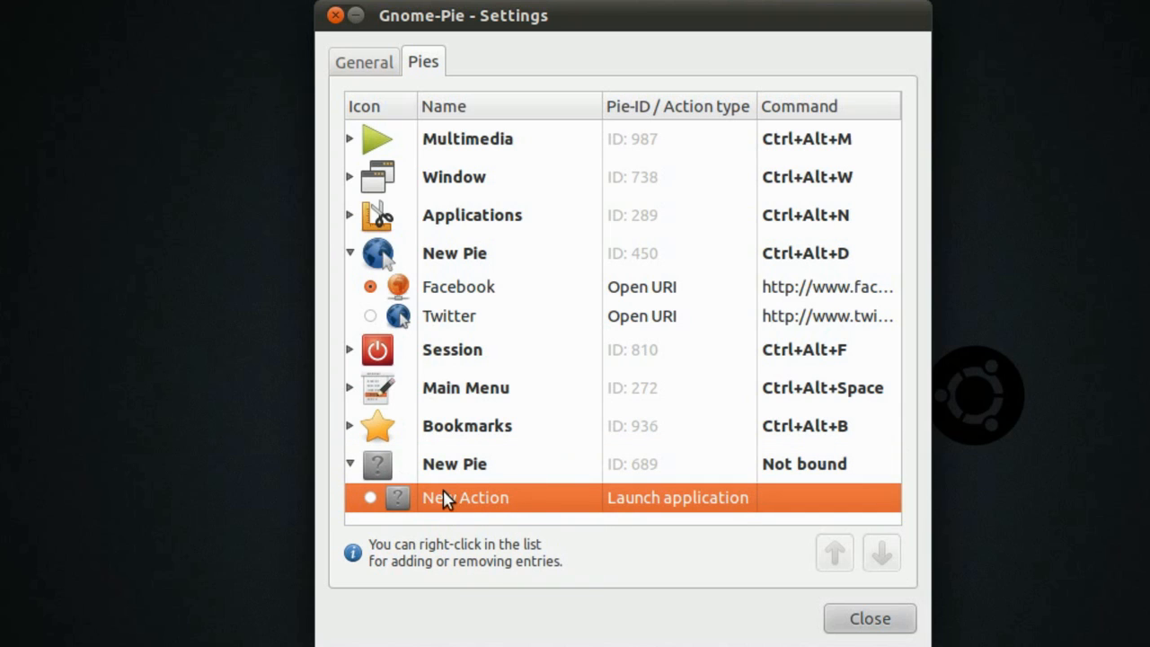
mouse_move(399, 510)
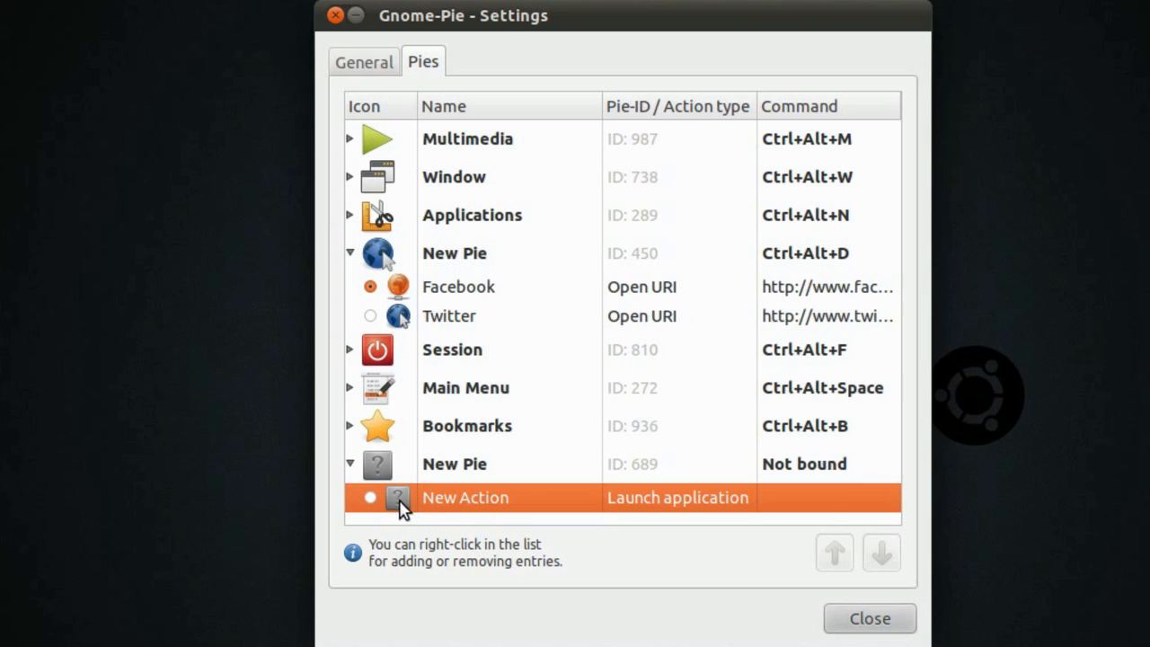
Search the icon collection for 'web' and give the slice the blue globe icon
click(397, 498)
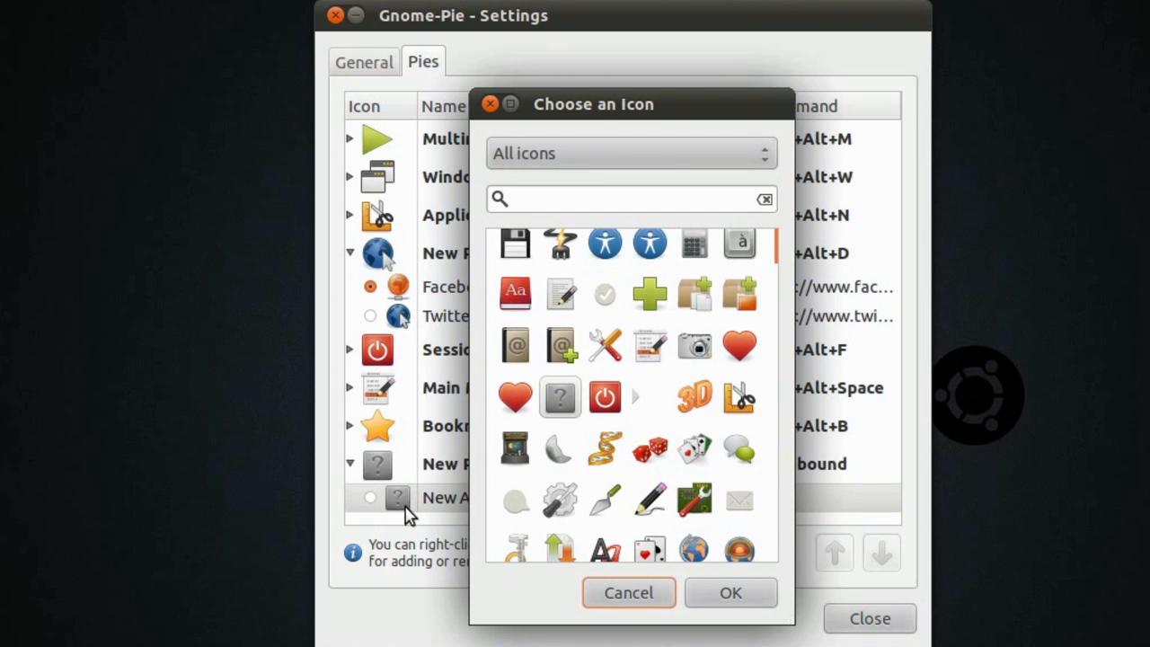
click(628, 197)
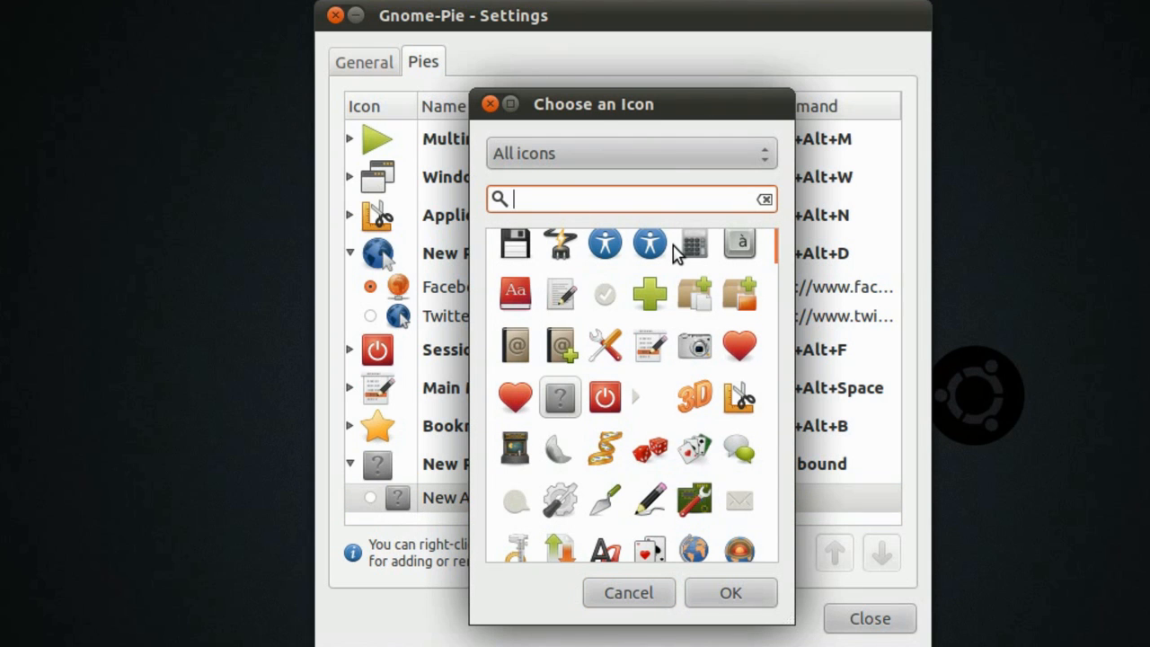
text(w)
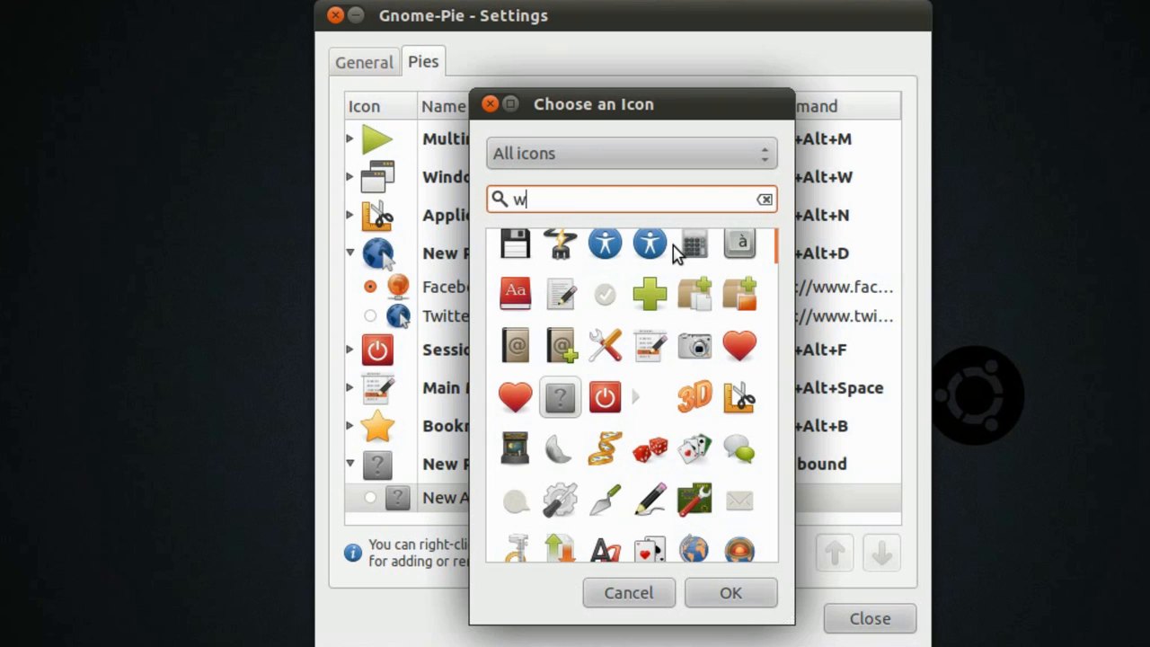
text(eb)
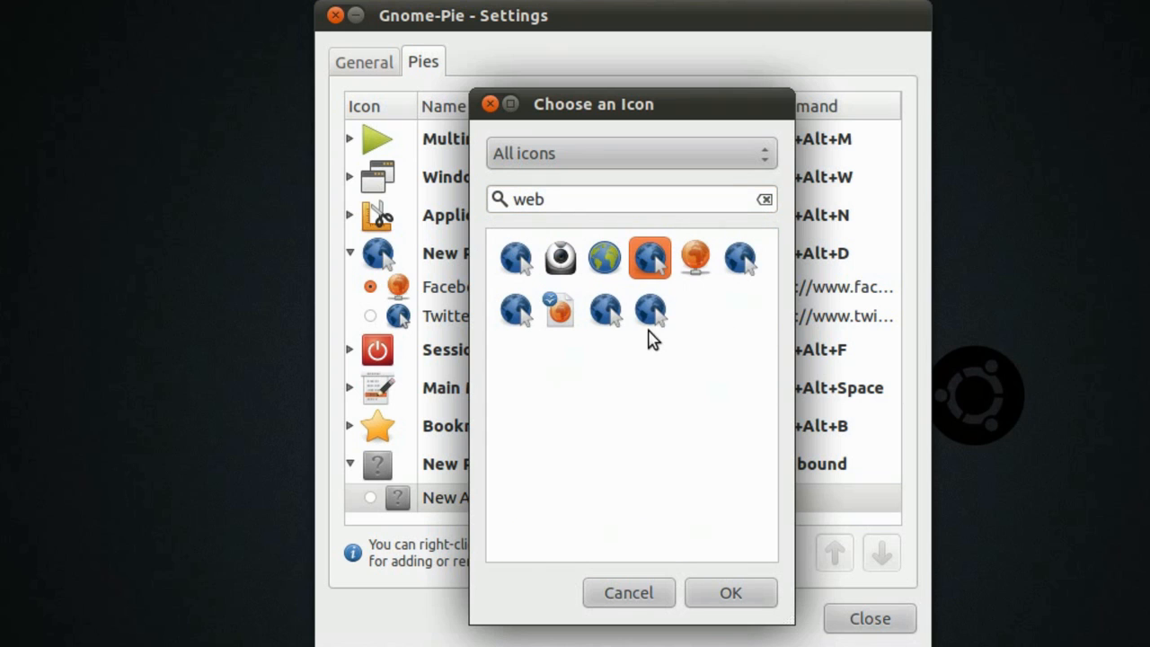
click(729, 593)
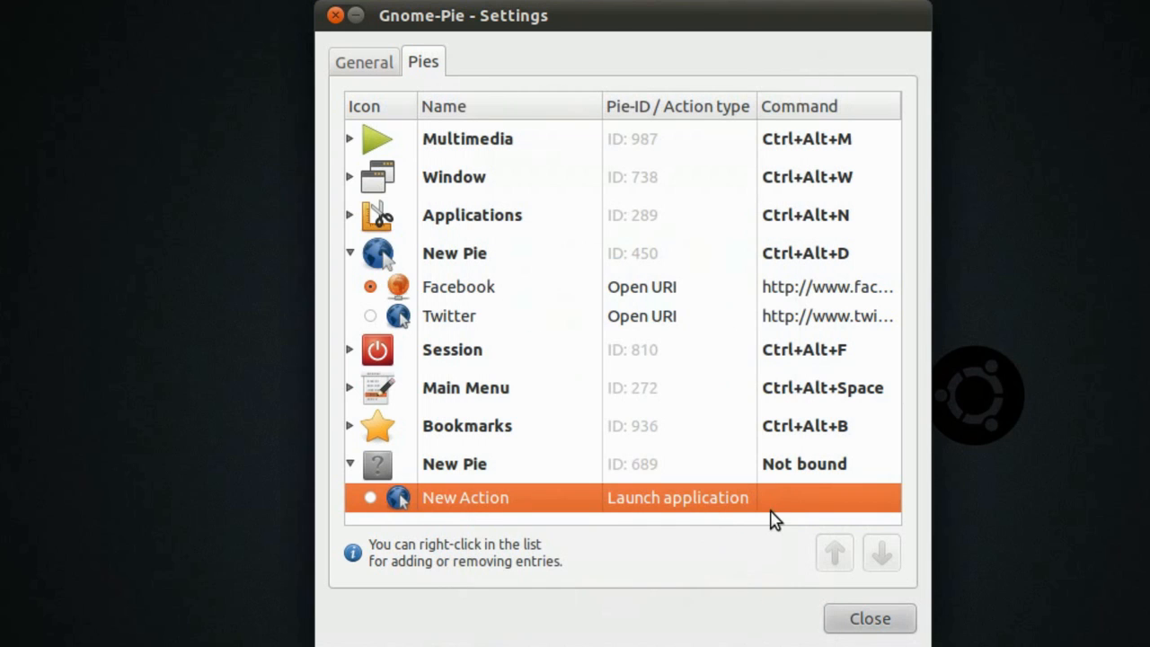
click(678, 496)
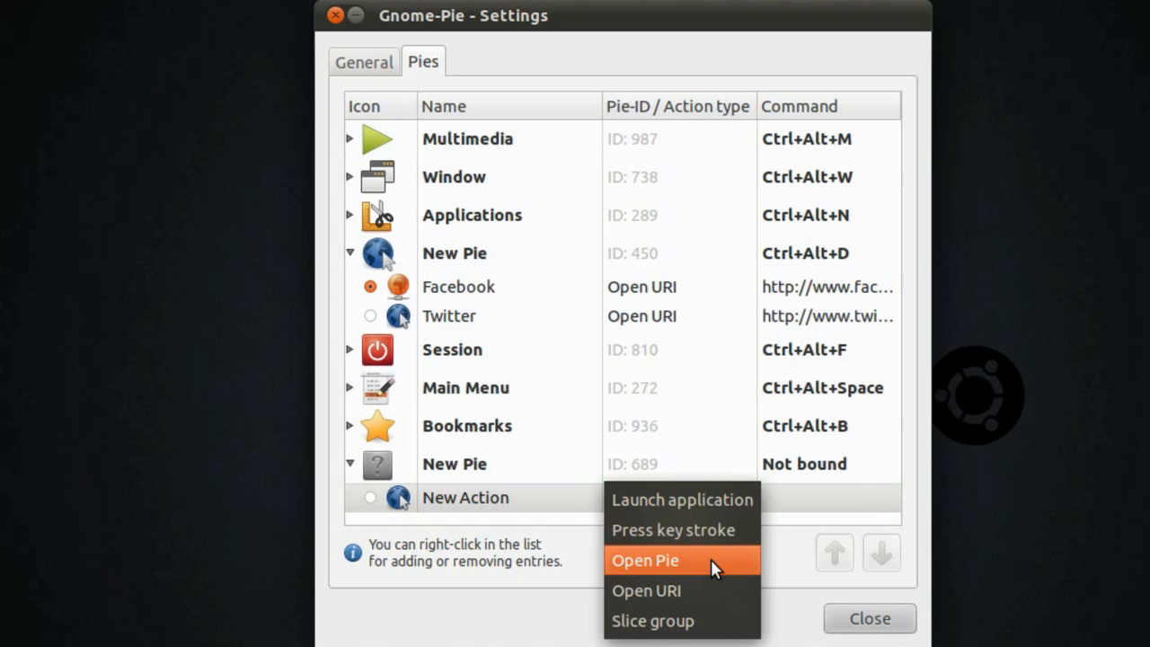
click(646, 589)
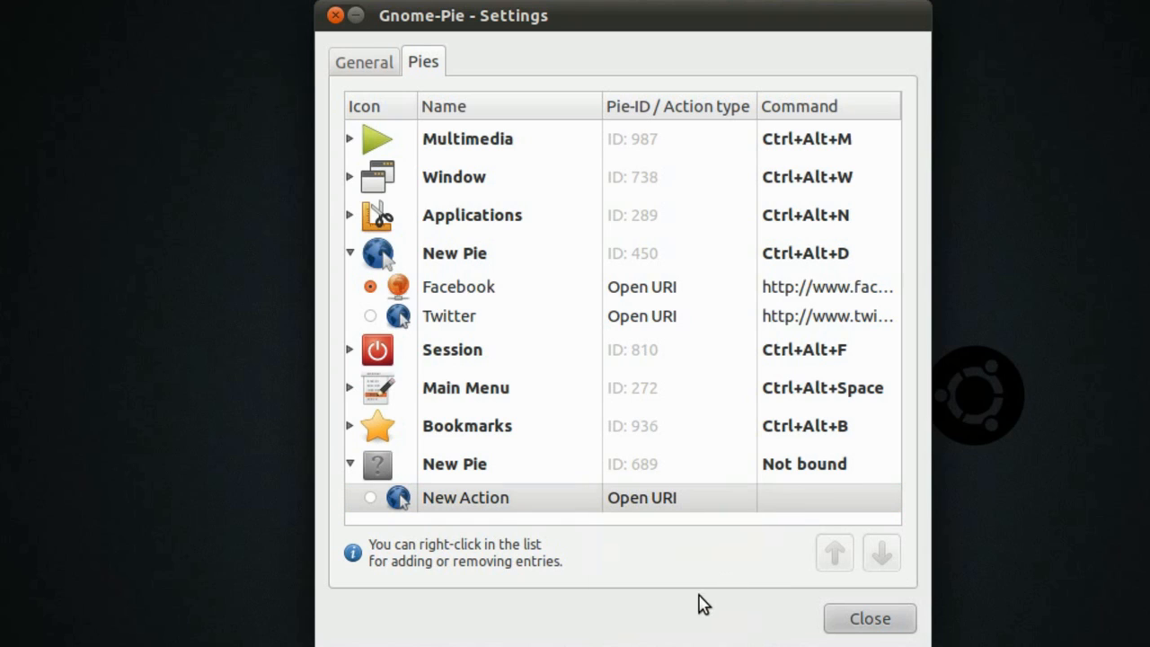
click(826, 498)
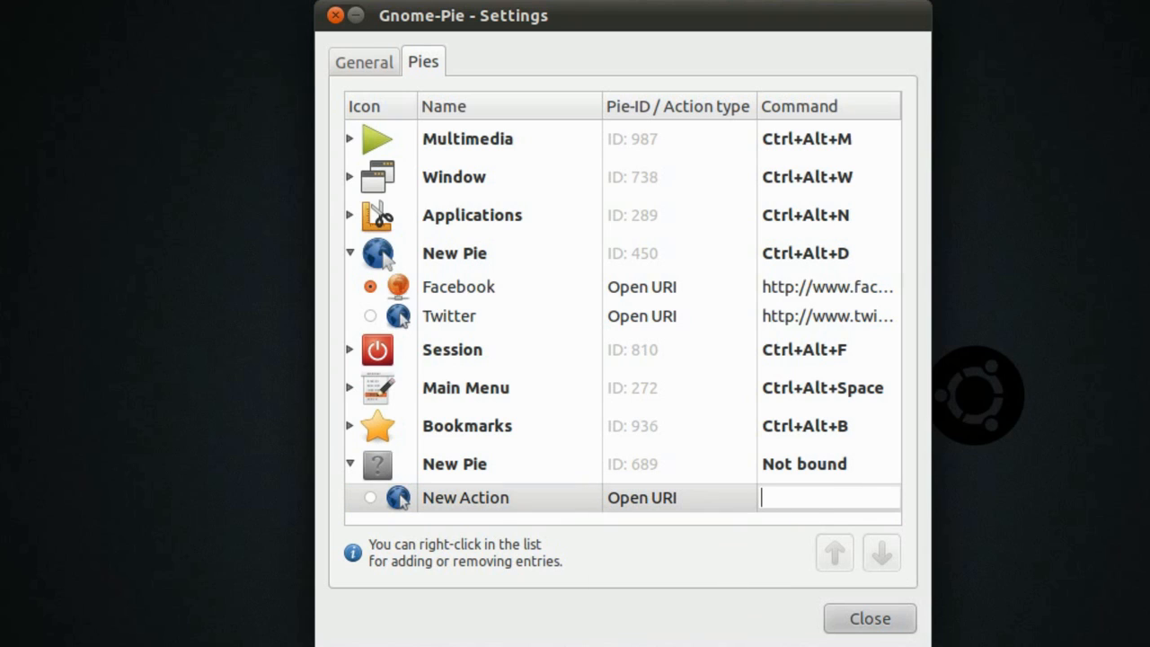
text(http:)
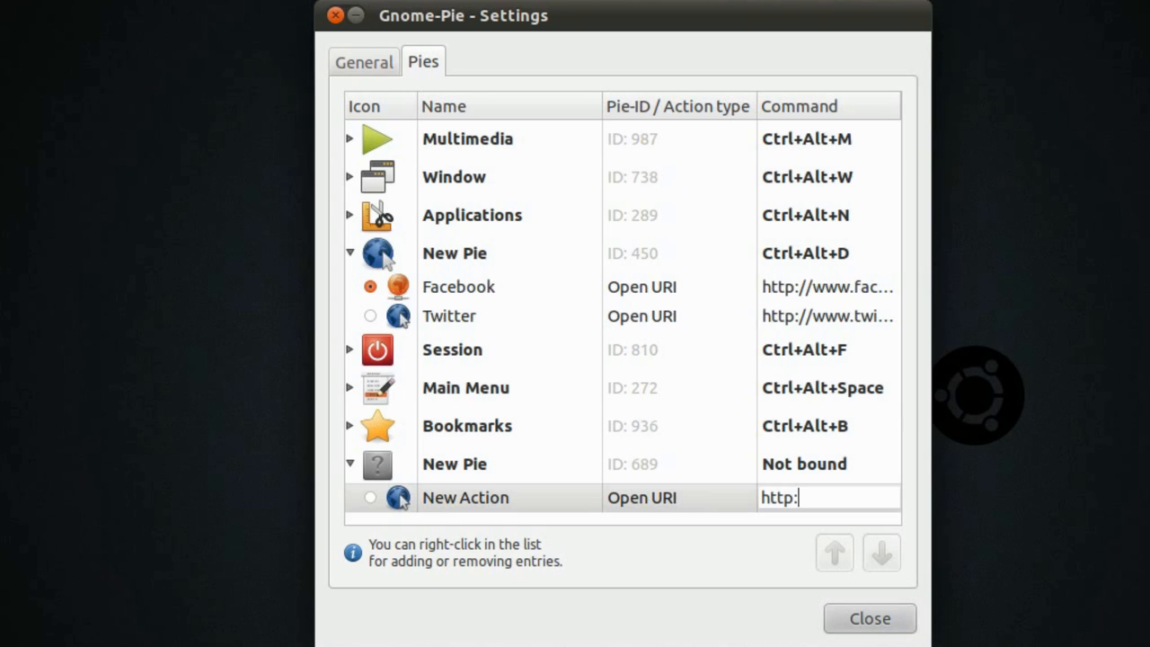
text(//w)
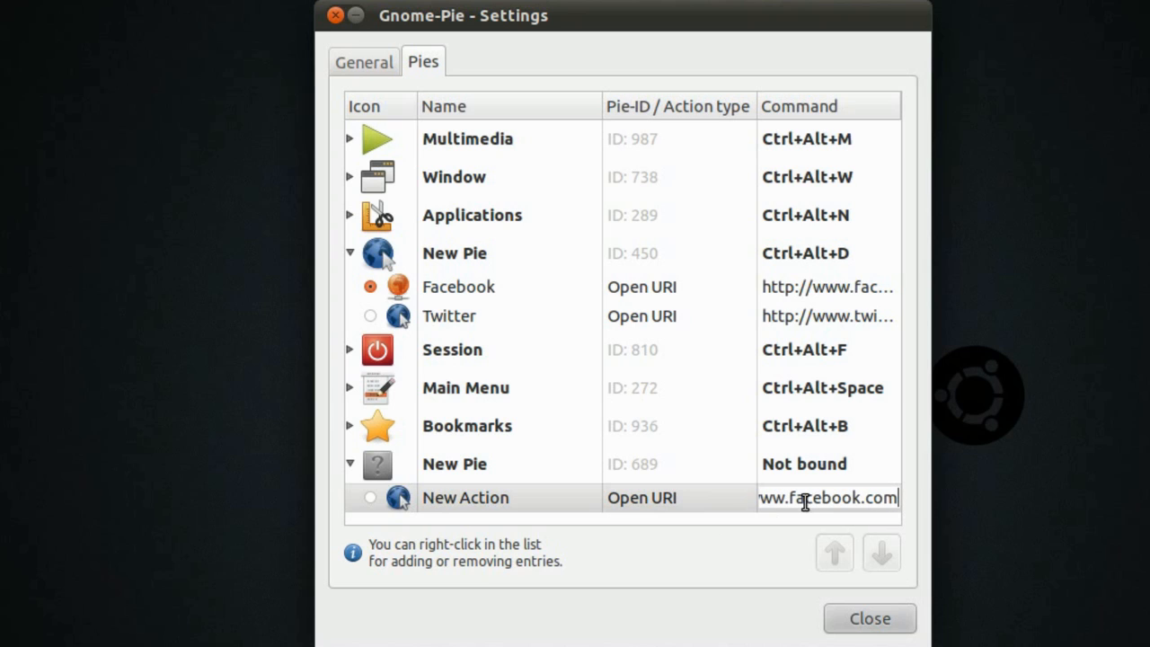
click(452, 463)
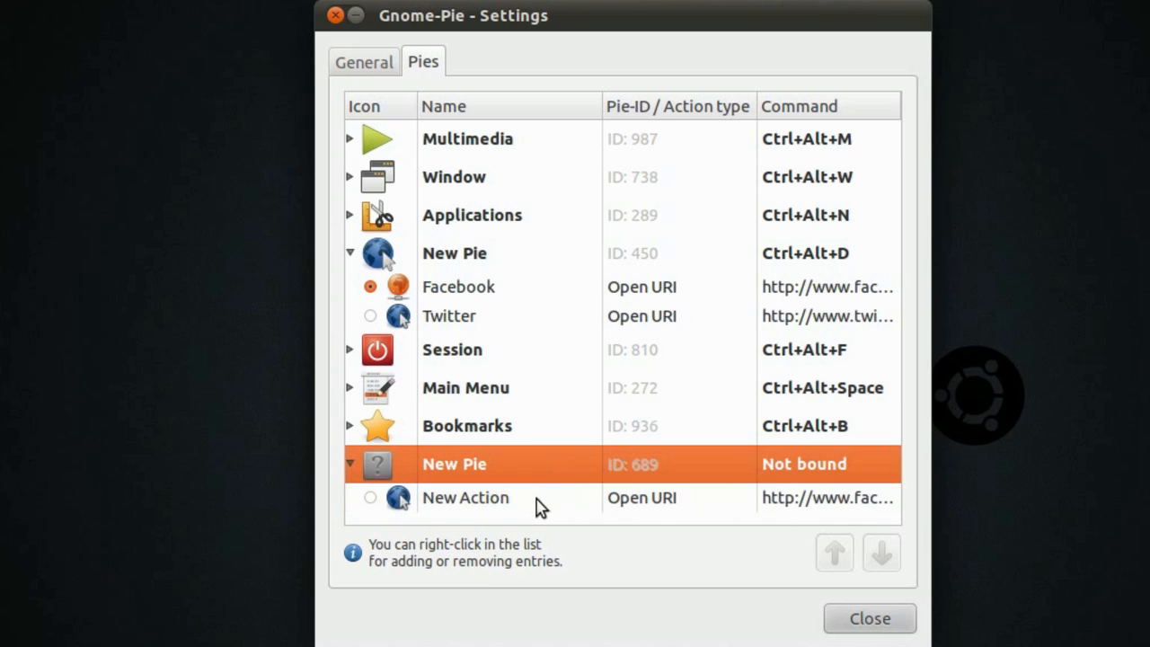
Select the new pie and bind it to the Ctrl+Alt+J shortcut
click(466, 496)
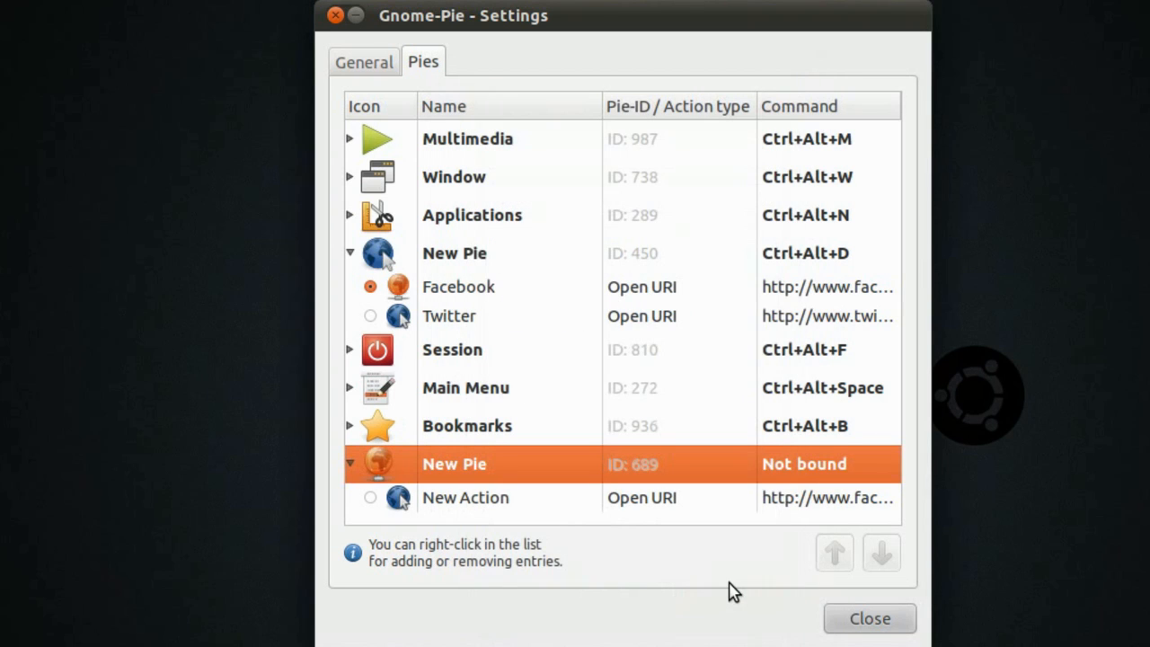
click(826, 463)
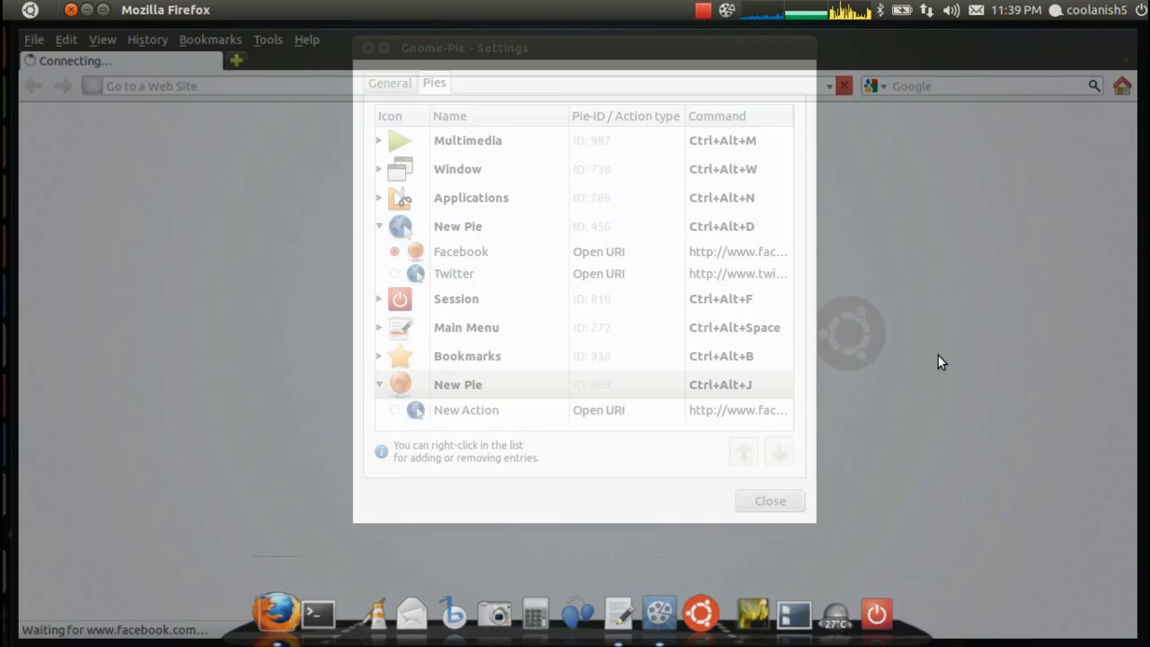
Return from Firefox to the Gnome-Pie Settings window
click(769, 499)
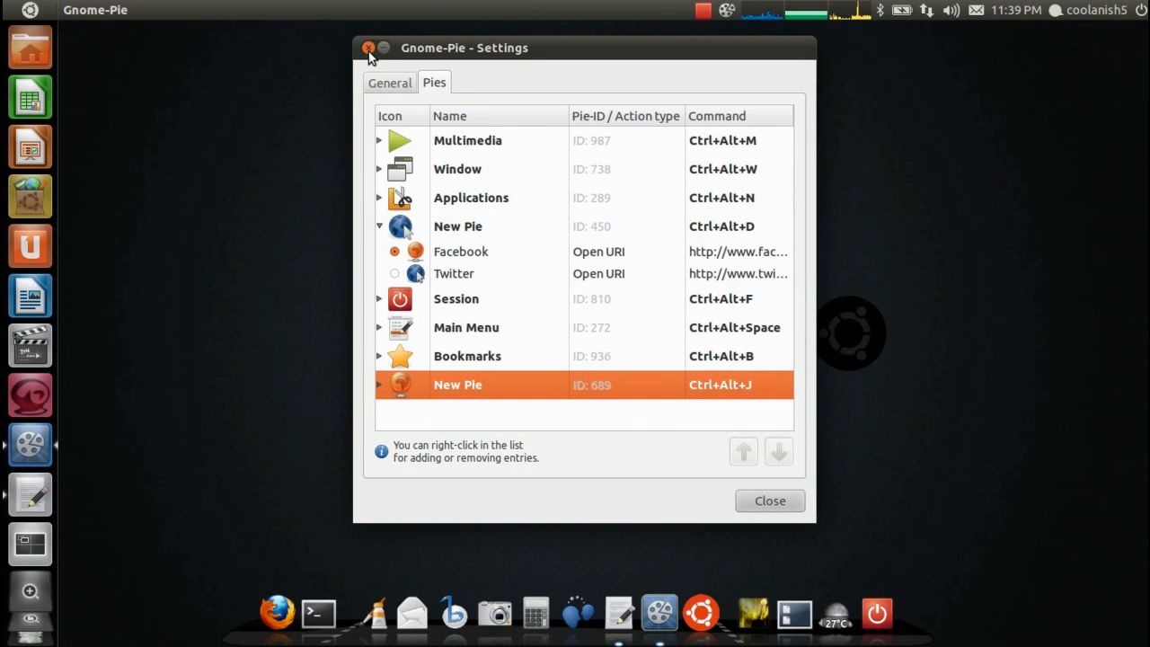
Close the Gnome-Pie Settings window, leaving the desktop
click(368, 47)
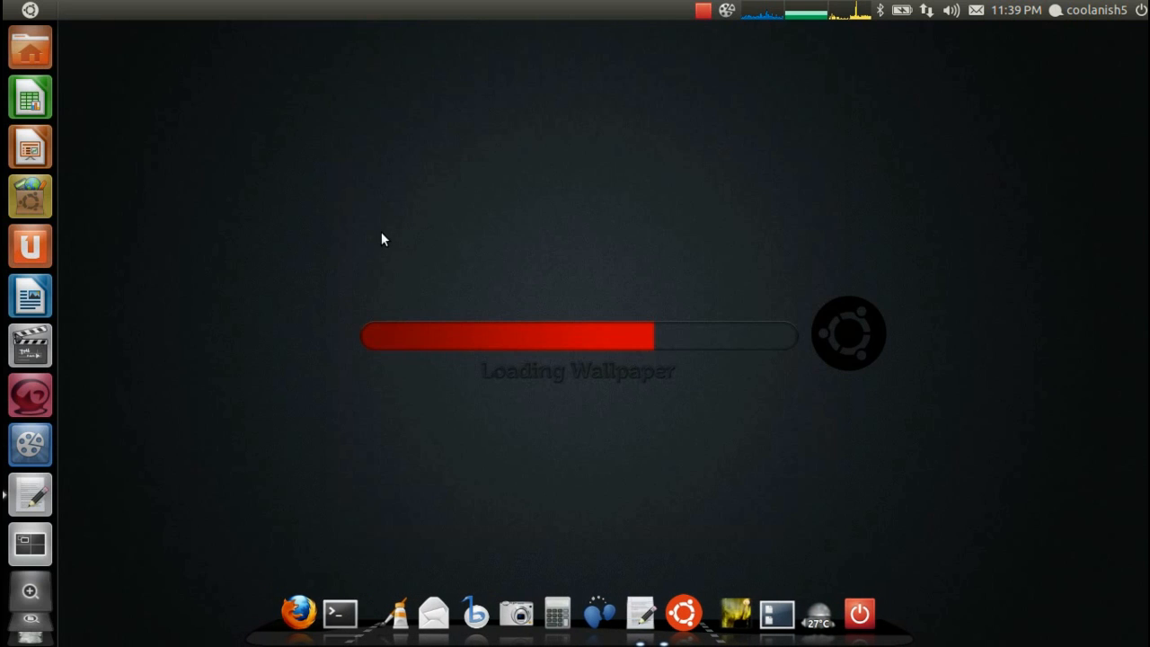
mouse_move(363, 309)
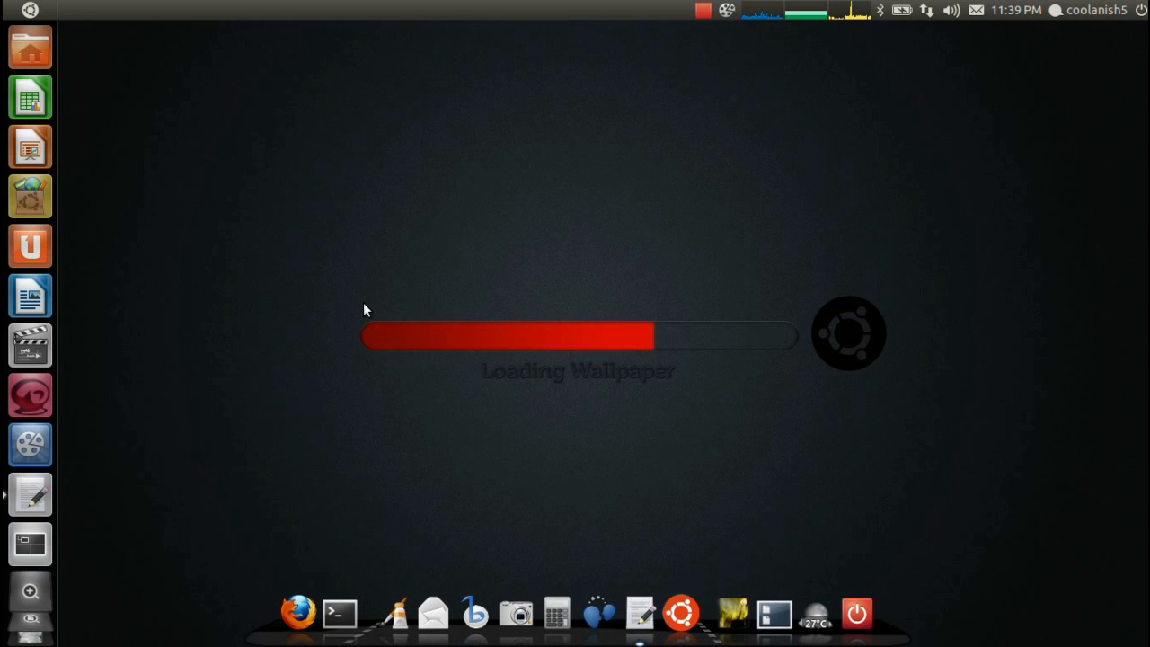